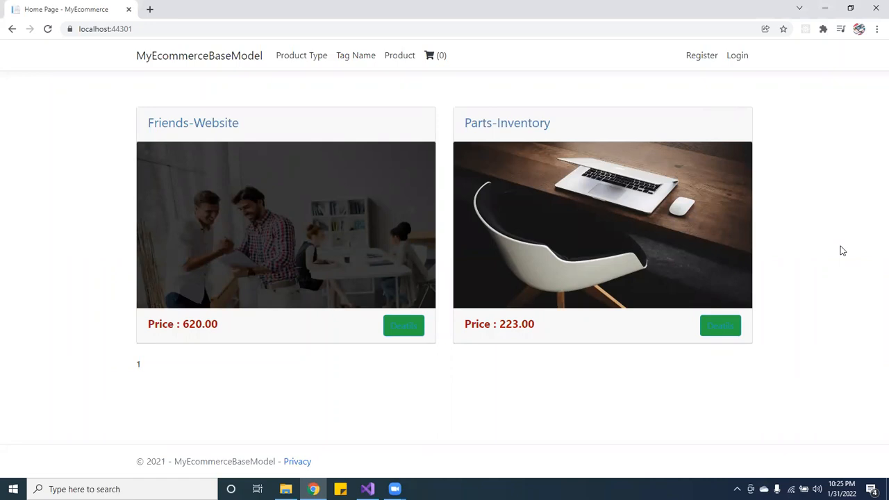
mouse_move(828, 242)
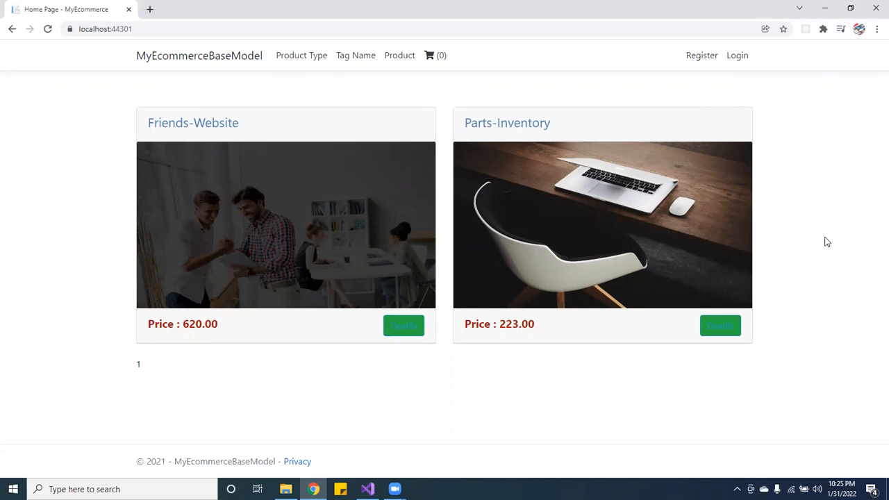
mouse_move(841, 258)
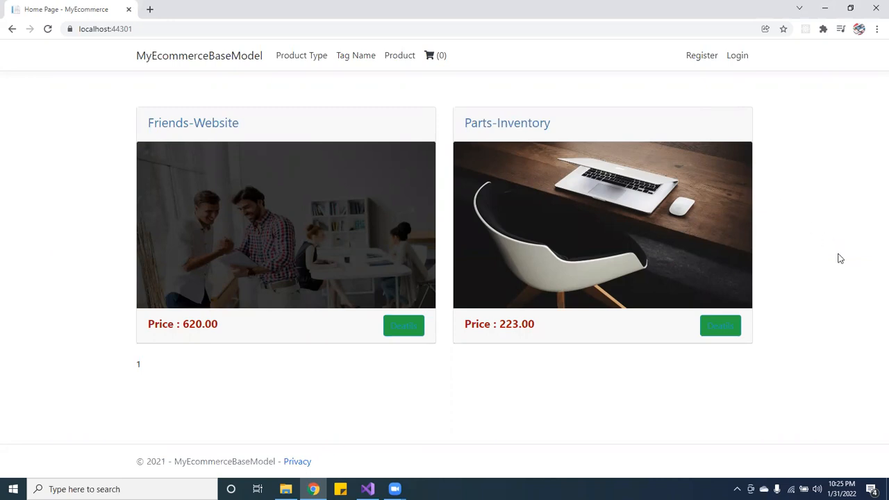
mouse_move(207, 67)
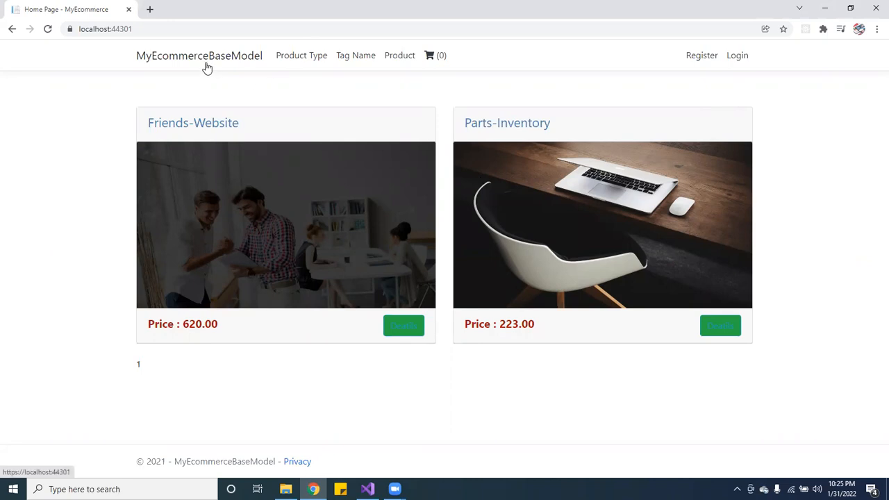
mouse_move(216, 62)
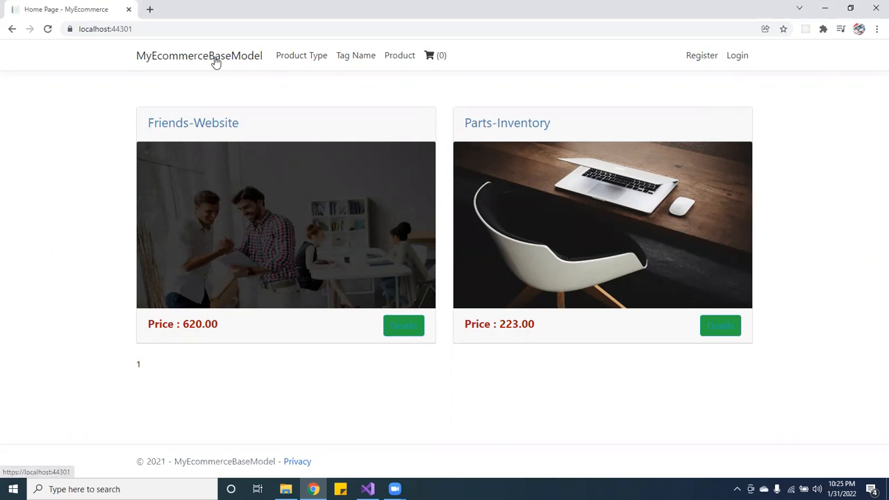
mouse_move(618, 200)
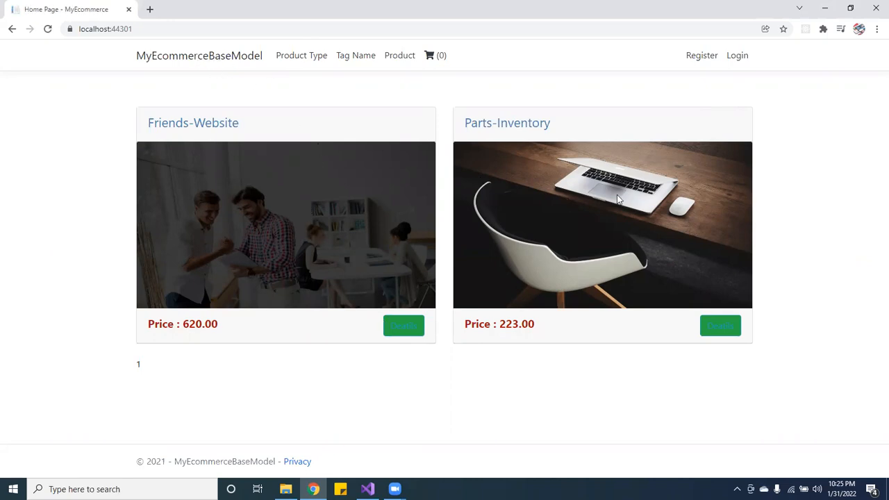
mouse_move(214, 271)
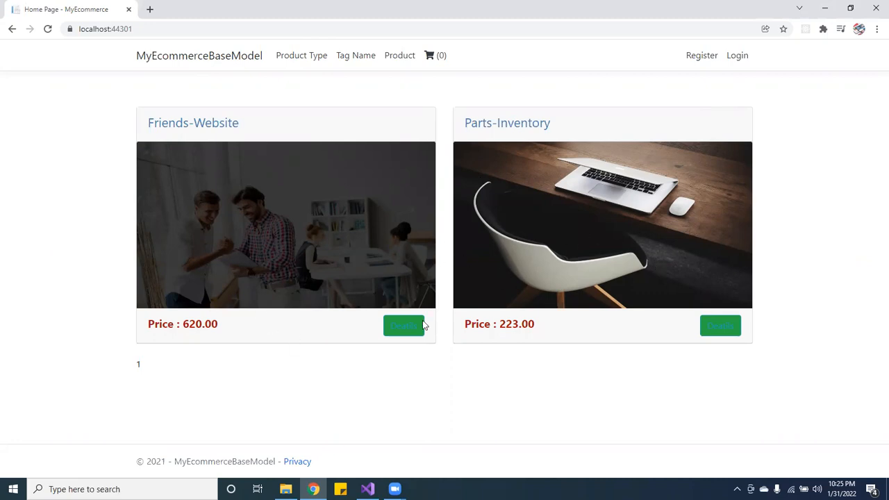
- Add Friends-Website to the cart from its product details page
click(404, 325)
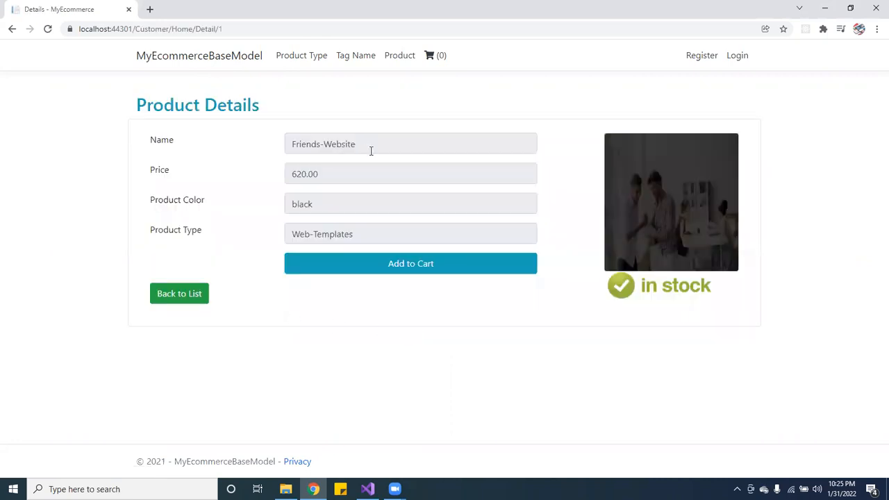
mouse_move(464, 272)
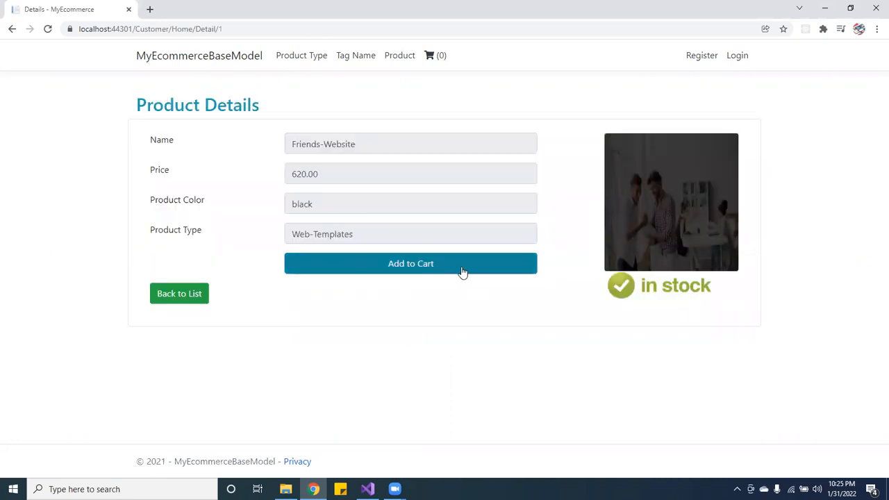
click(411, 263)
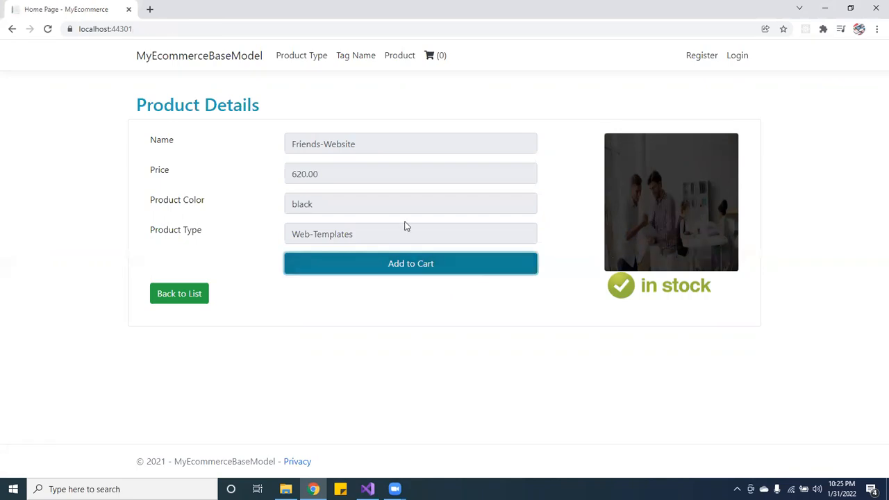
click(409, 263)
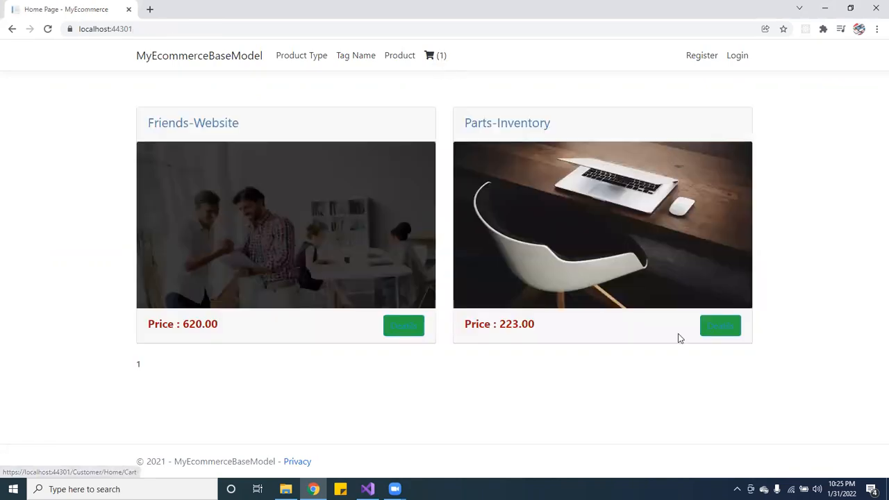
click(719, 325)
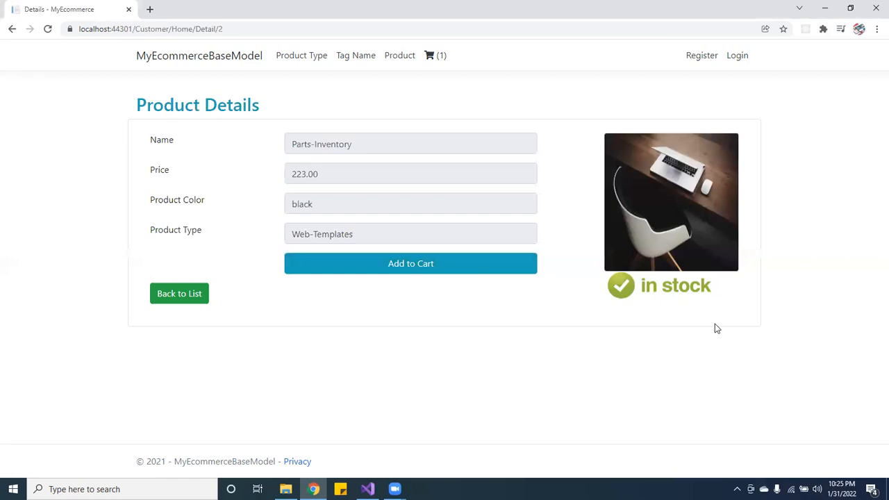
- Add Parts-Inventory to the cart and return to the storefront listing
click(411, 264)
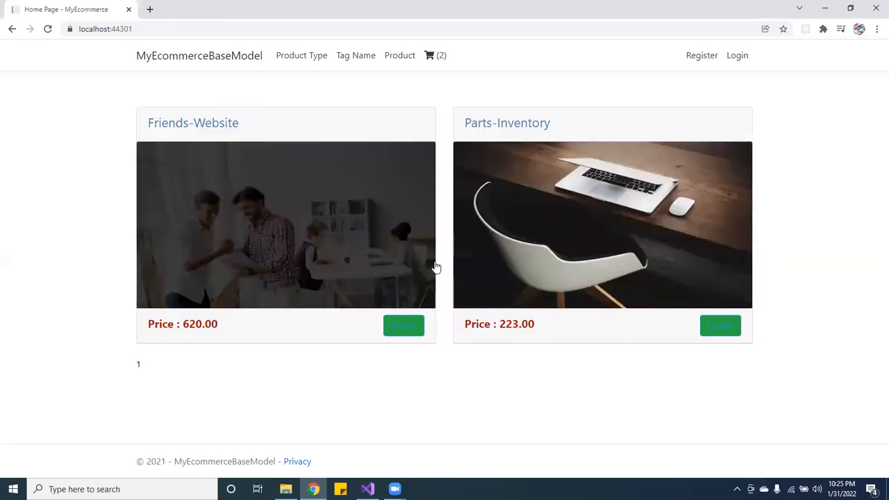
click(402, 325)
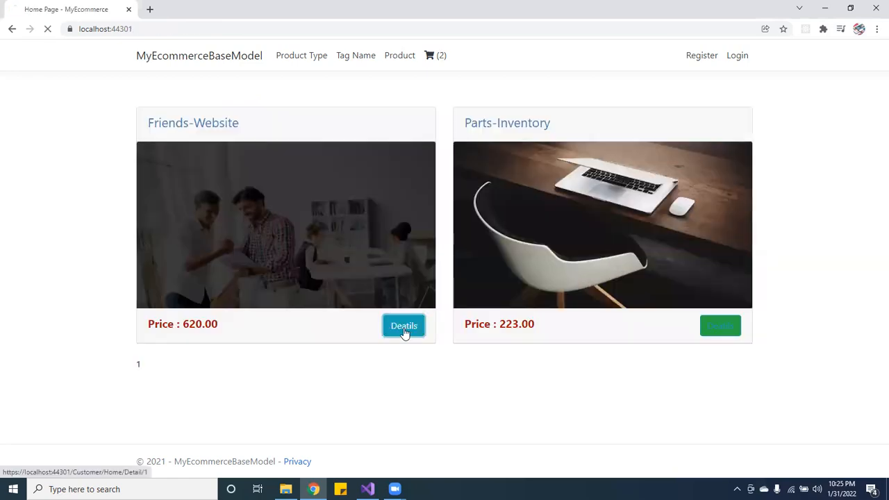
click(403, 325)
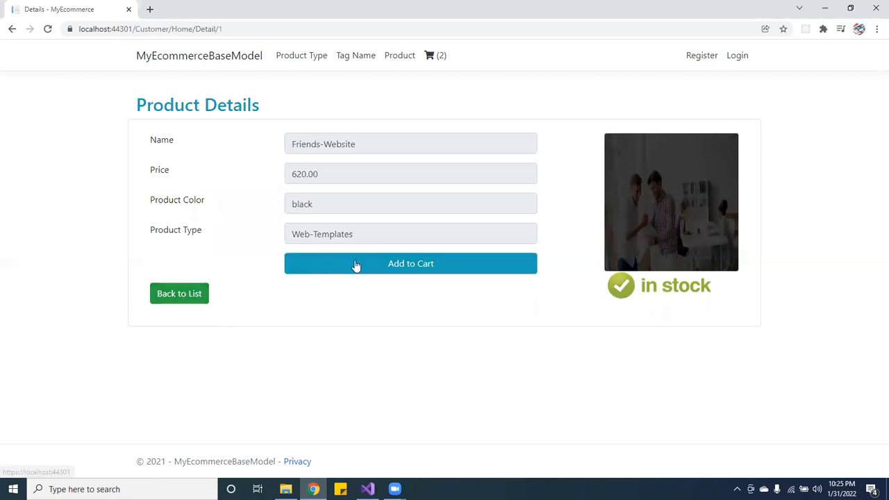
click(179, 293)
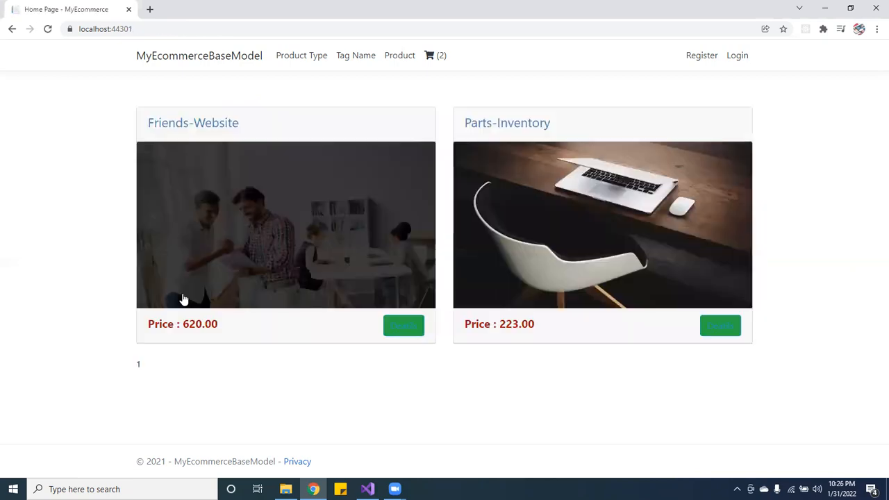
- Create a new product type named Electronics and save it to the Product Type List
click(300, 55)
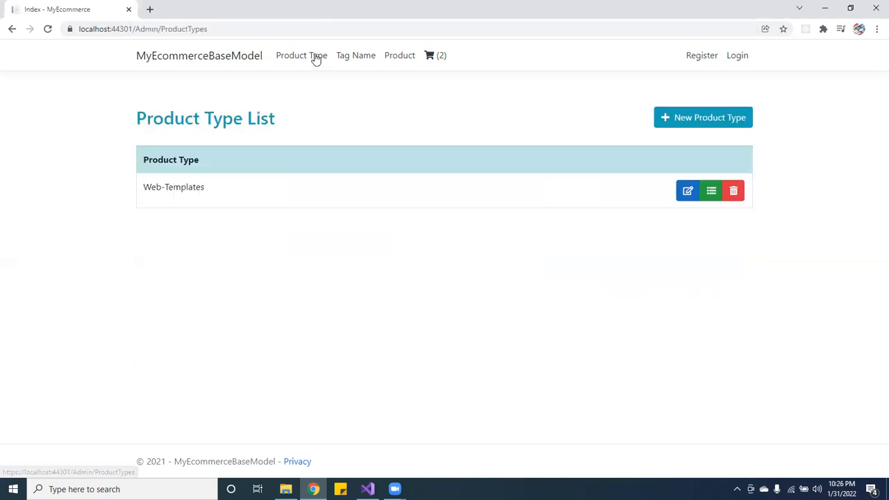
mouse_move(739, 145)
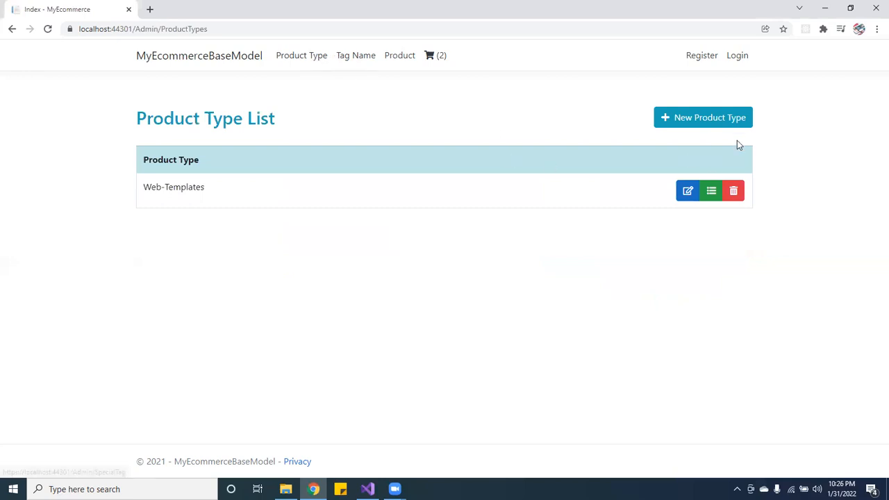
mouse_move(709, 63)
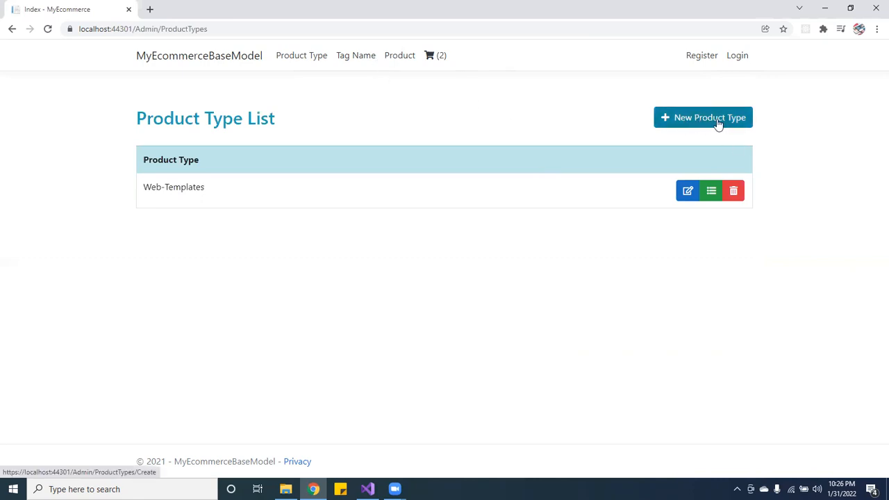
click(702, 116)
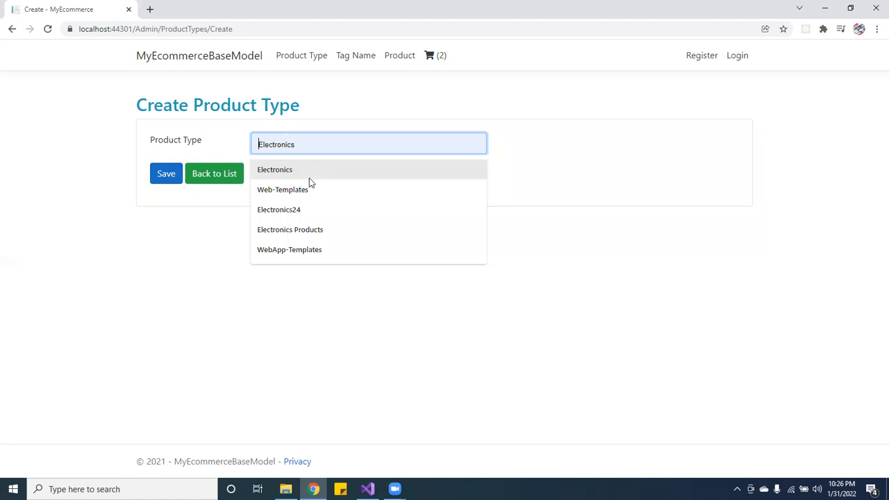
click(274, 170)
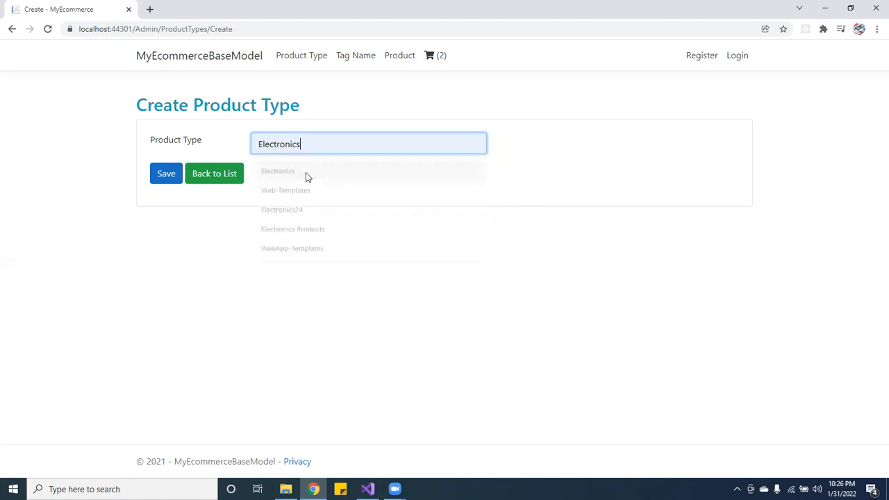
click(166, 174)
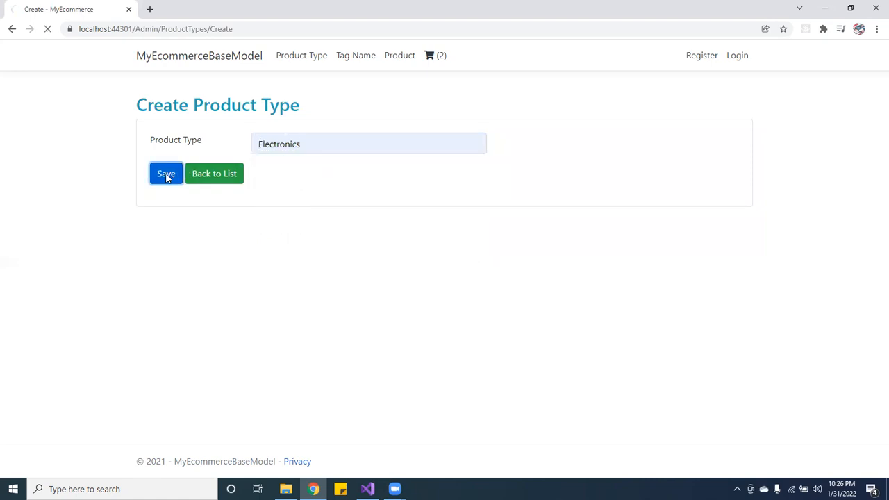
click(167, 172)
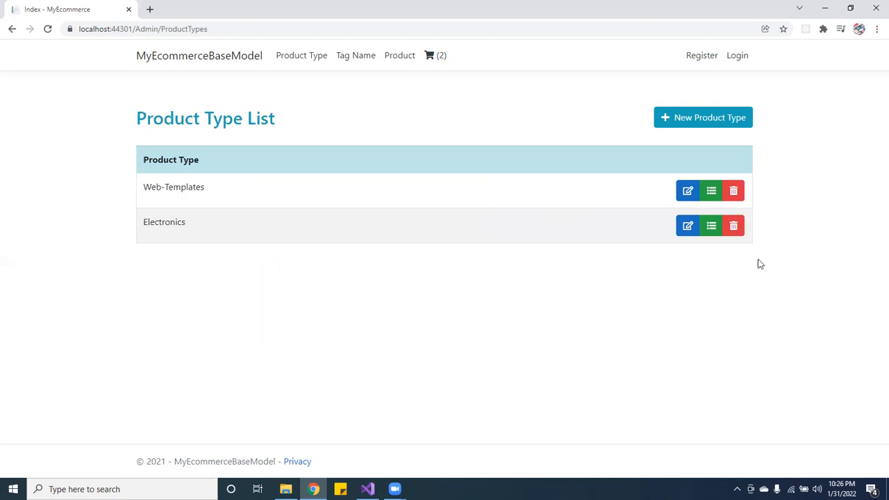
- Rename the Electronics product type to Shirts and save the update
click(687, 225)
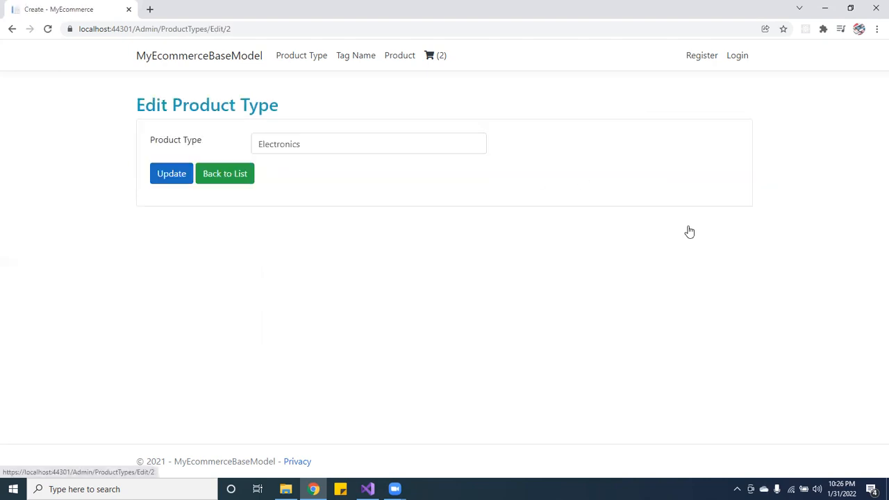
click(368, 143)
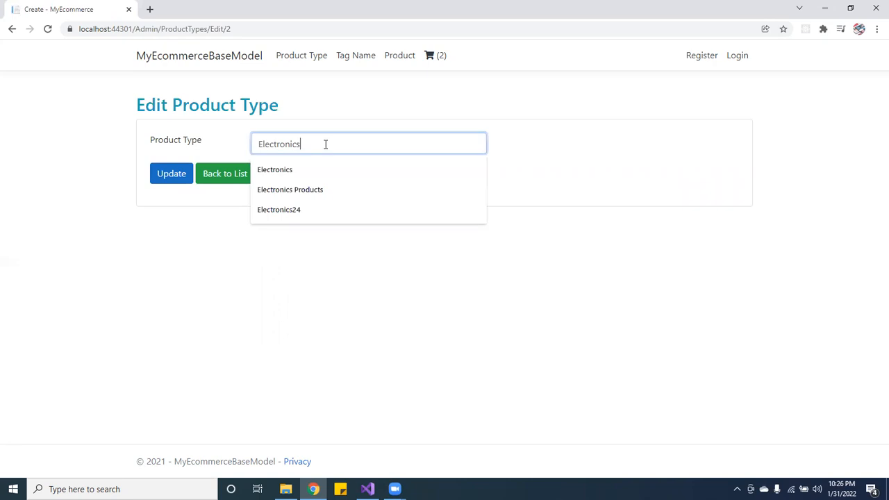
key(Backspace)
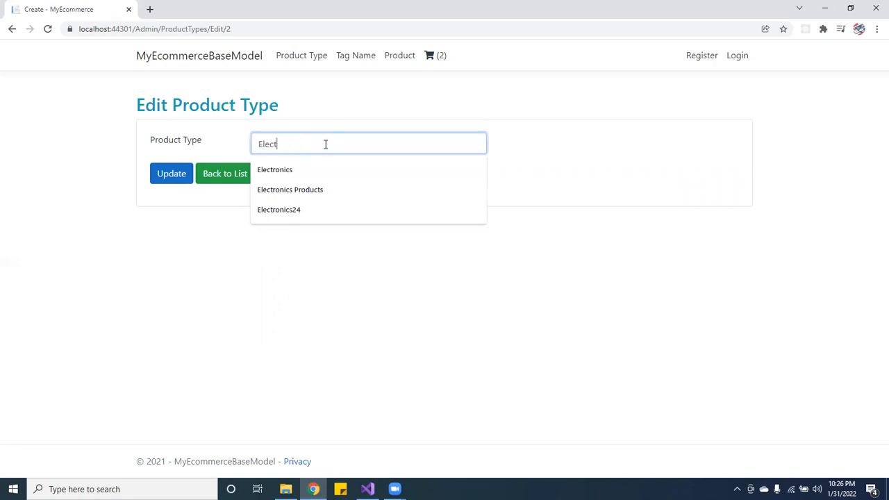
text(Shirt)
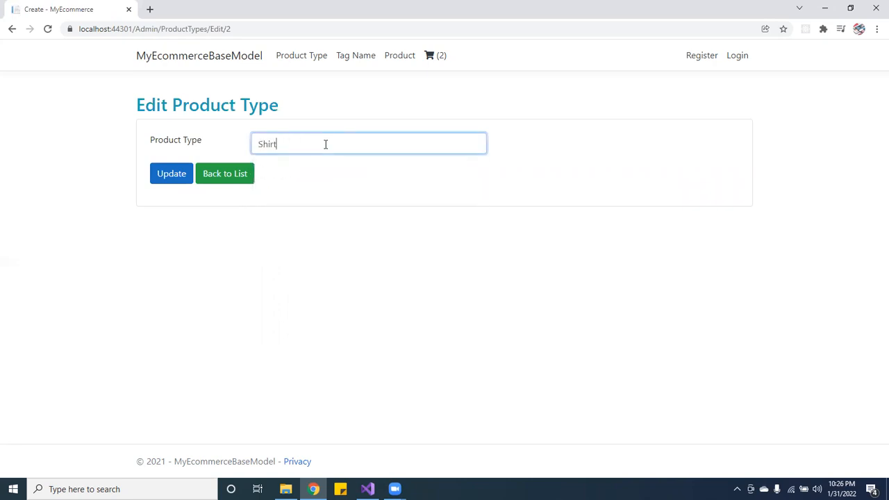
click(171, 173)
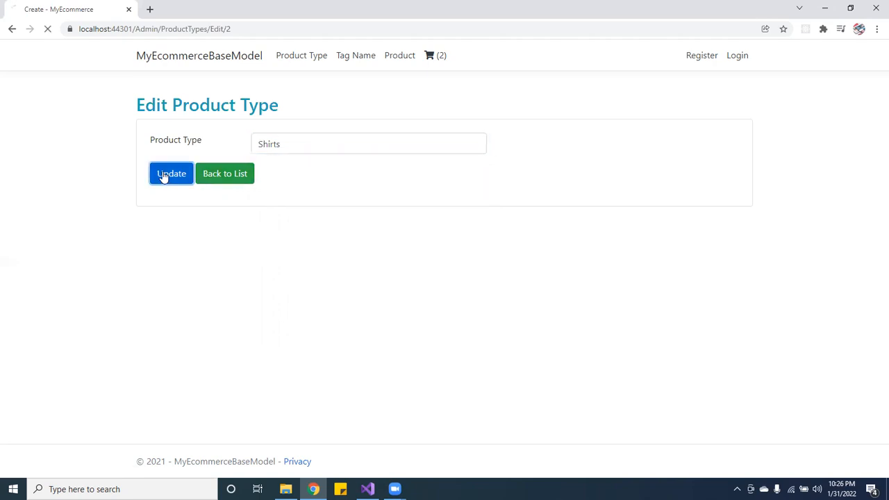
click(171, 172)
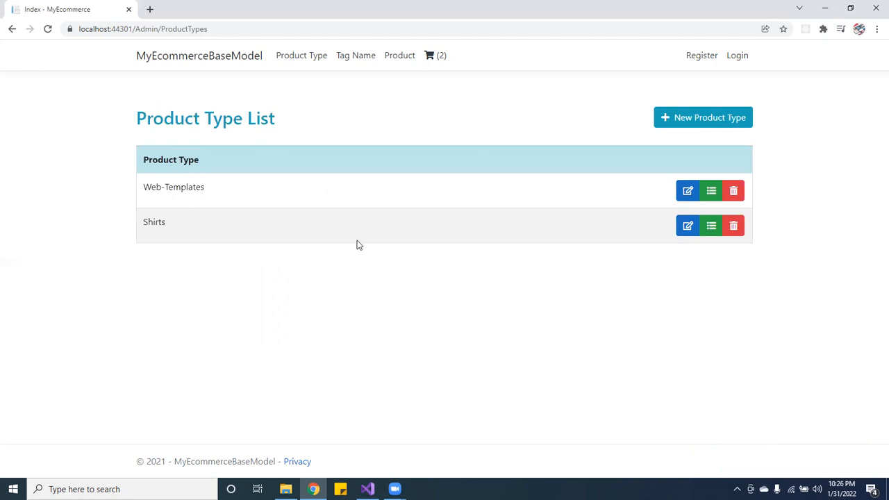
- Create a new special tag named Clothes and save it to the Special Tag List
click(355, 55)
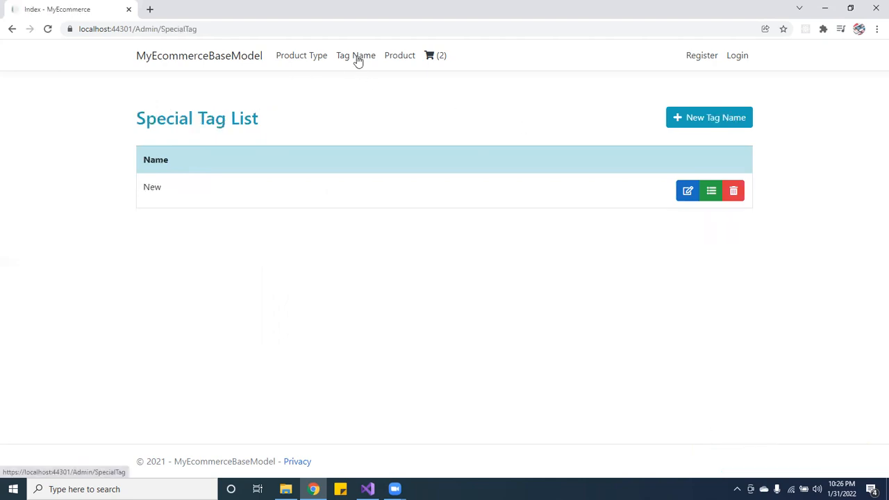
mouse_move(703, 120)
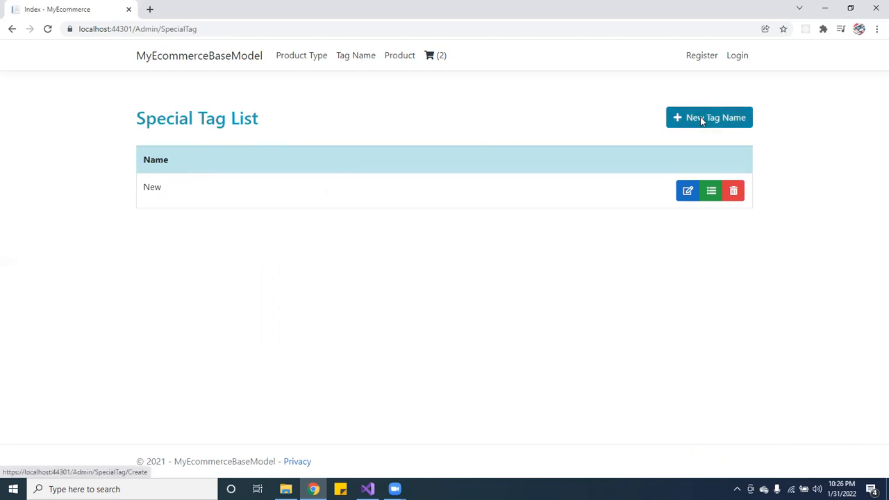
click(708, 116)
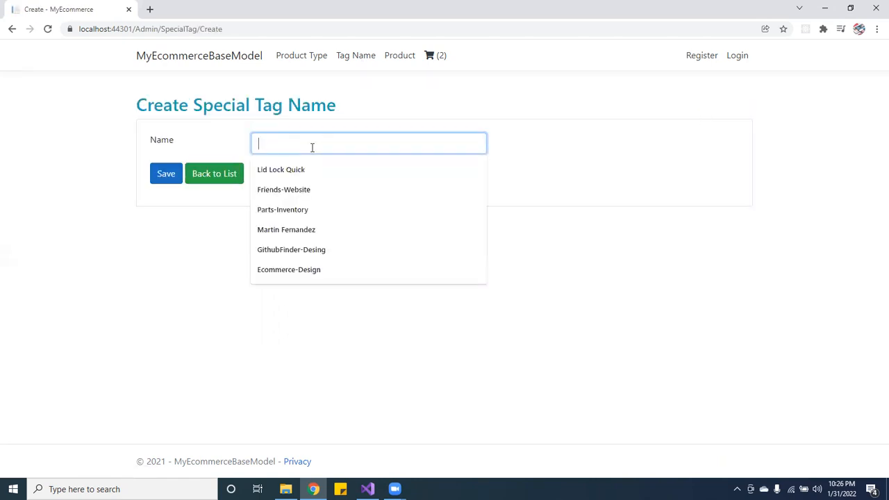
text(Clothes)
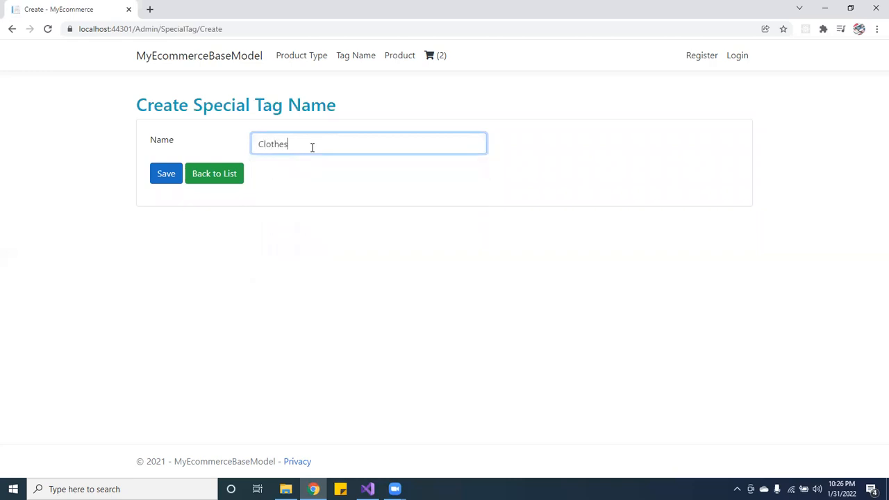
click(167, 172)
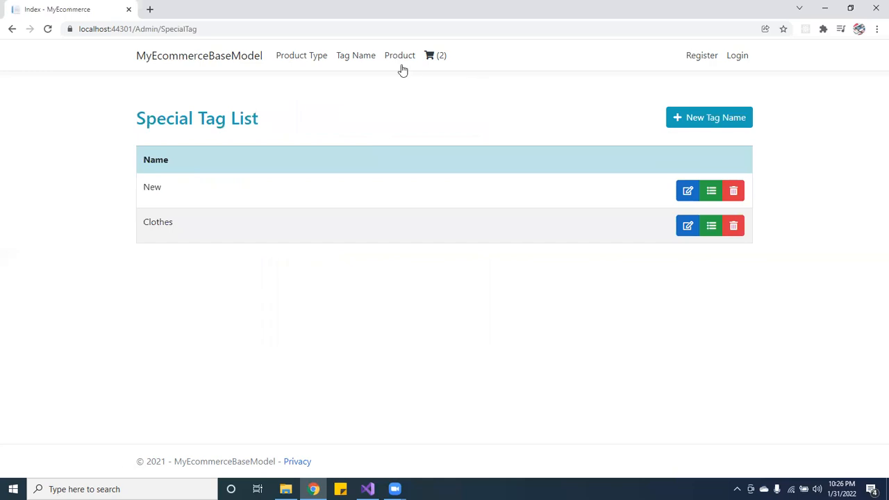
- Start a new product with name Tshirt and price 200
click(400, 56)
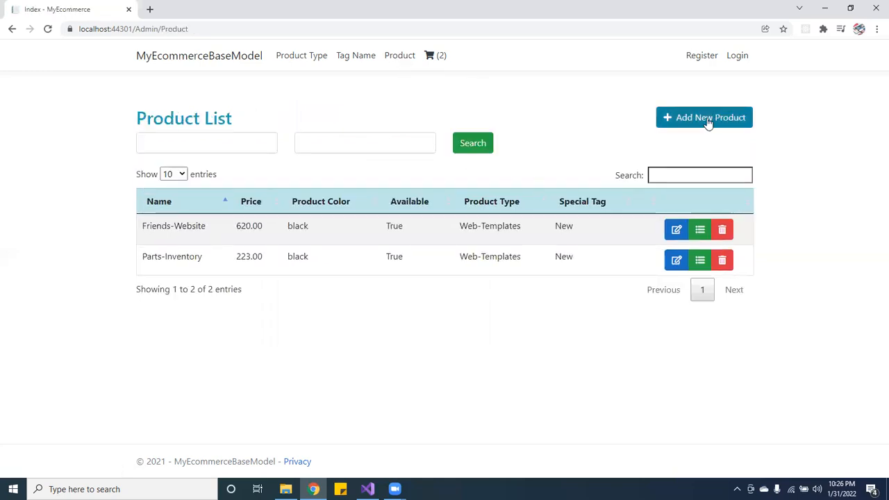
click(704, 117)
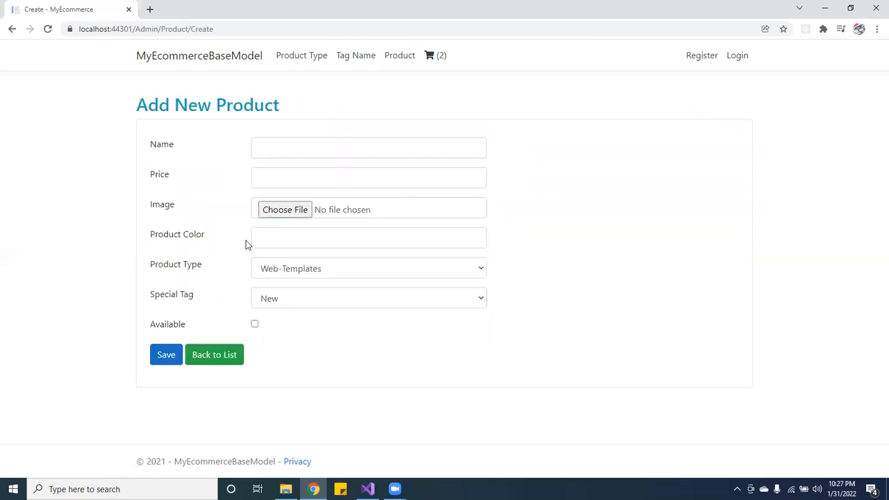
click(368, 148)
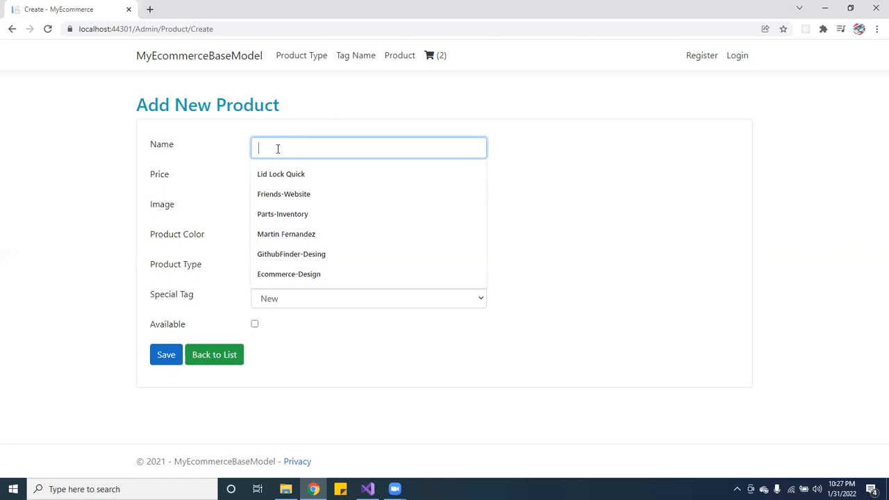
mouse_move(286, 155)
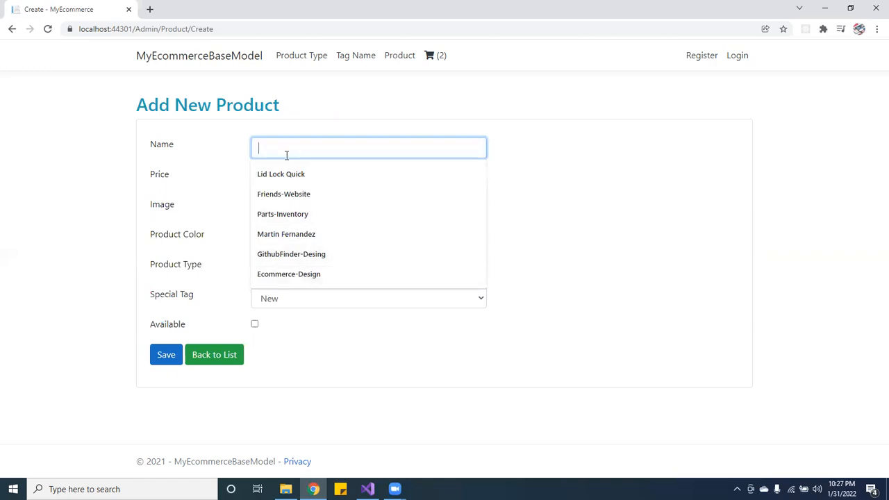
mouse_move(294, 150)
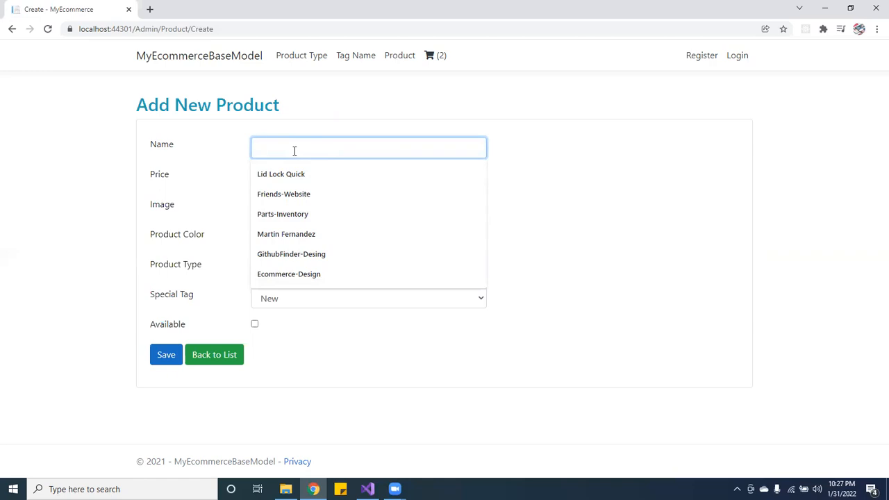
text(Tshi)
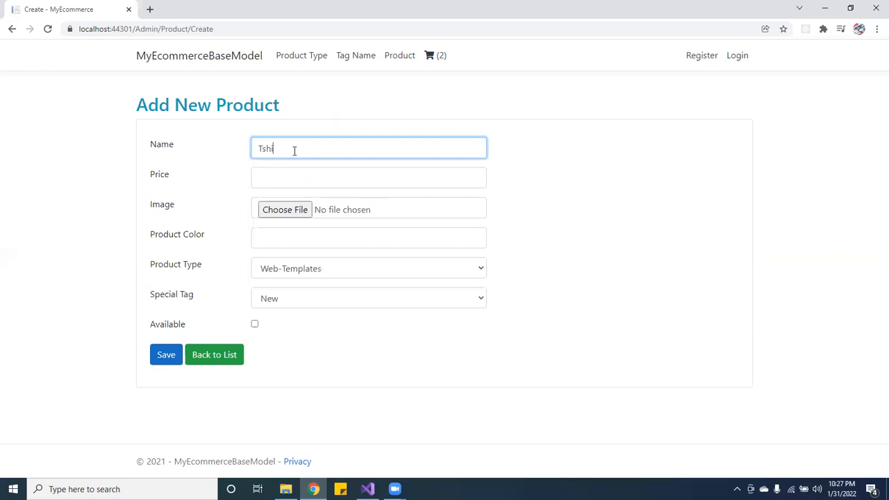
click(368, 178)
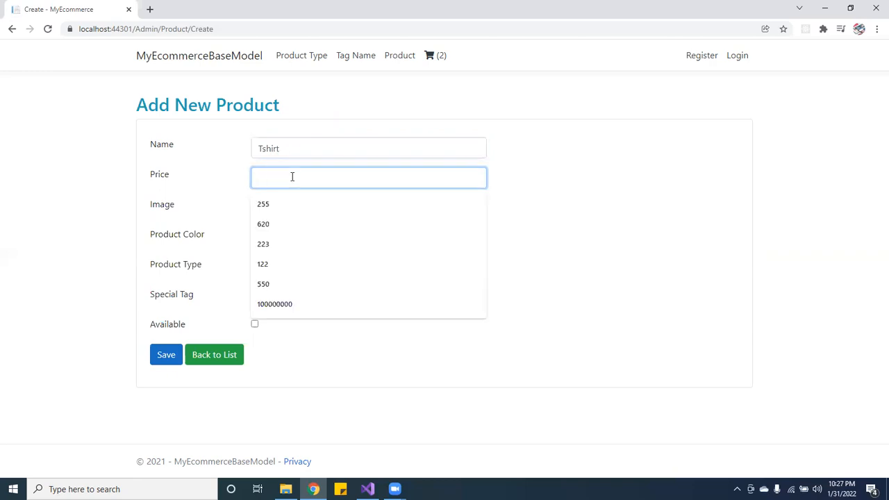
text(200)
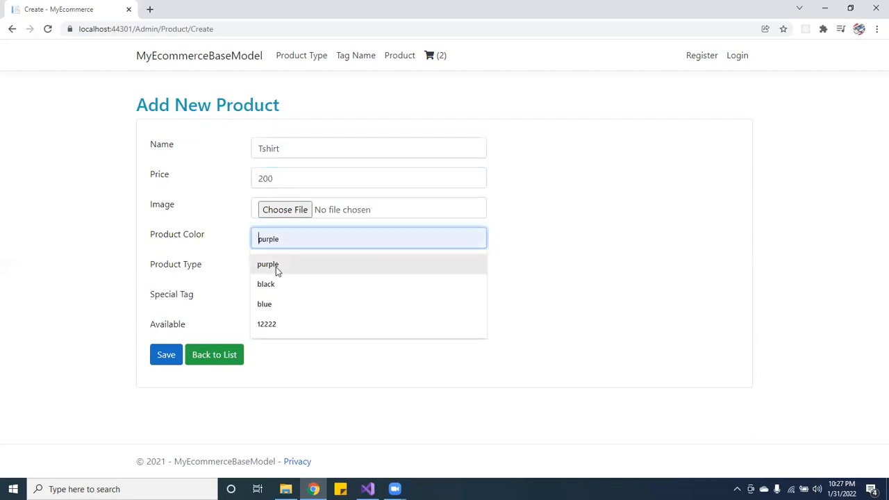
- Set colour black, type Shirts, tag Clothes and mark the Tshirt available
click(265, 283)
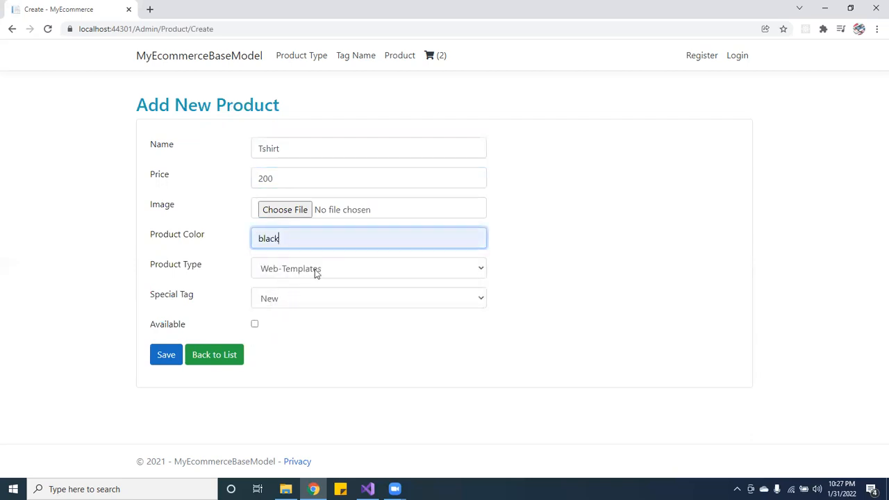
click(368, 268)
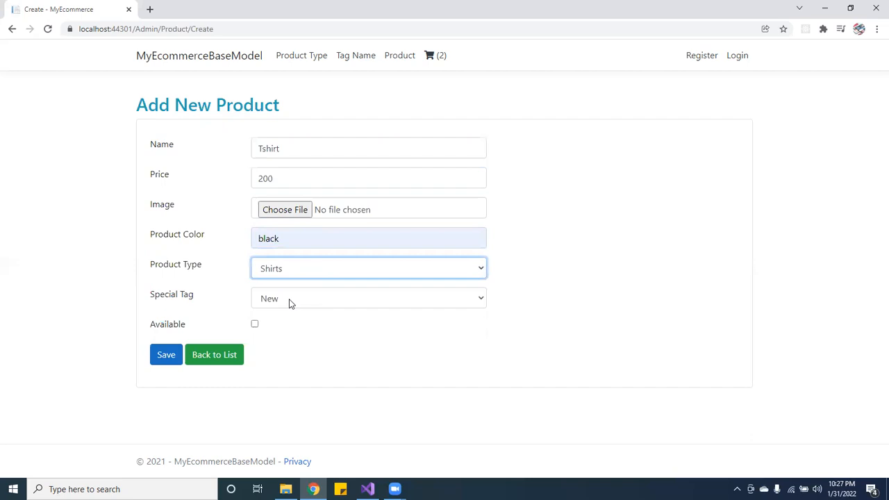
click(368, 297)
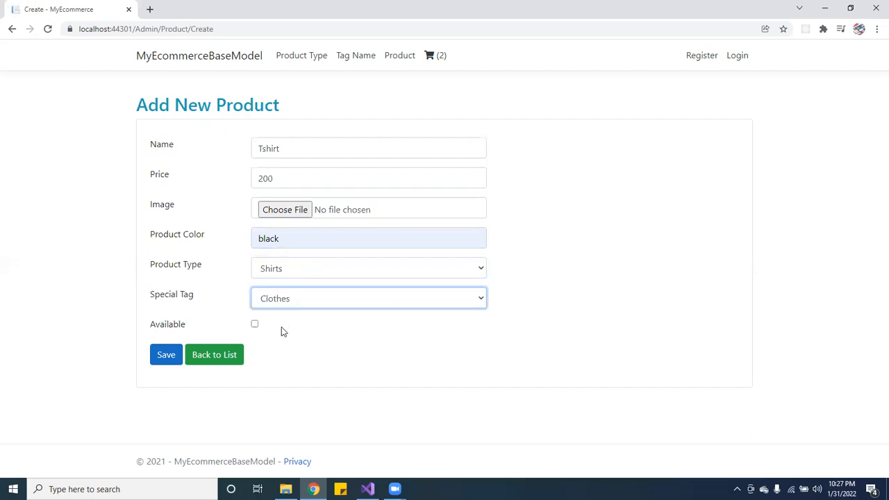
click(254, 323)
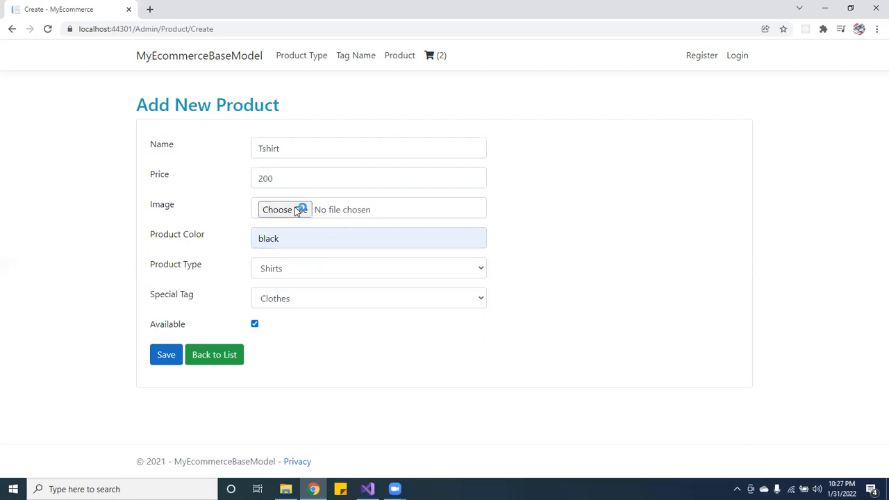
click(283, 209)
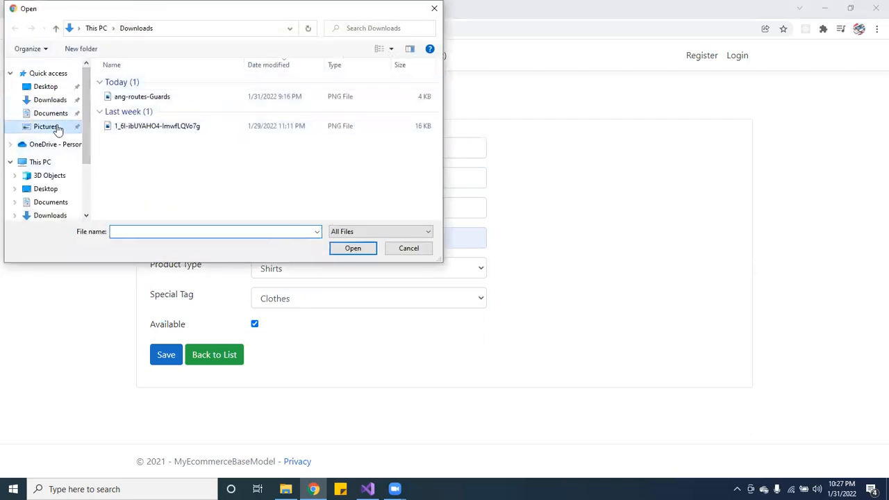
- Attach an image from Pictures and save the Tshirt product to the Product List
click(46, 126)
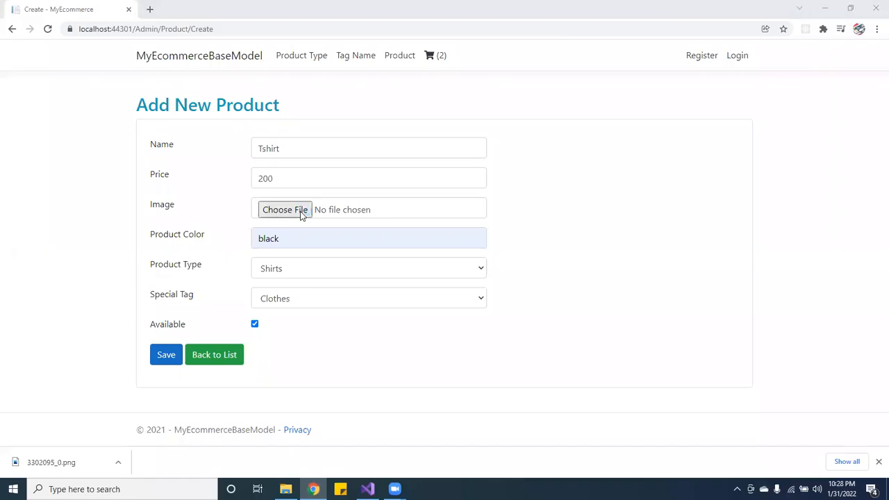
click(285, 208)
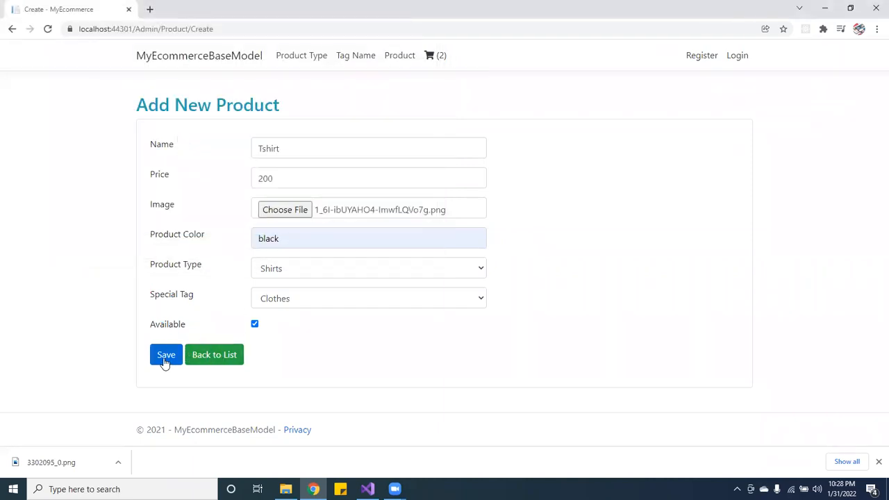
click(166, 354)
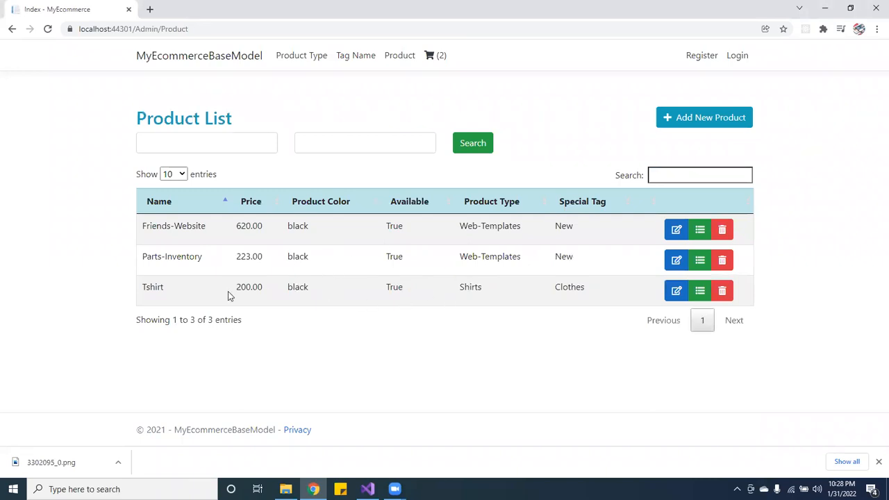
mouse_move(422, 28)
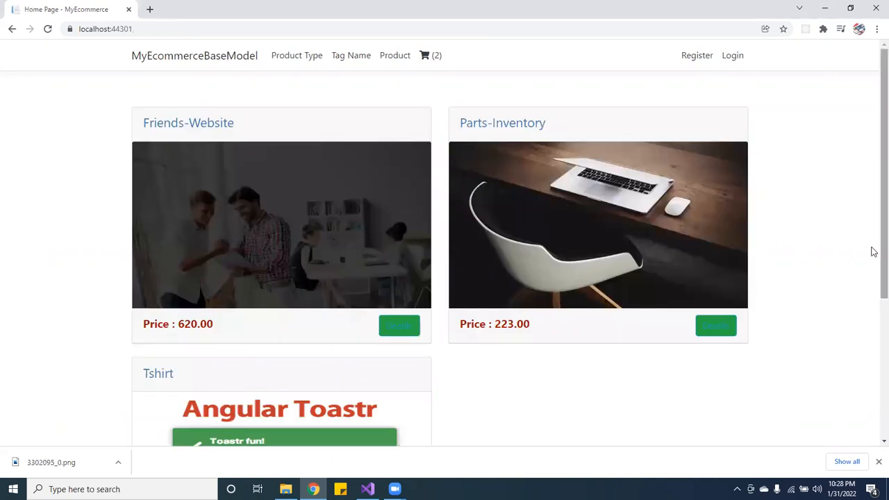
- Review the storefront cards and reopen the Tshirt for editing
scroll(down, 3)
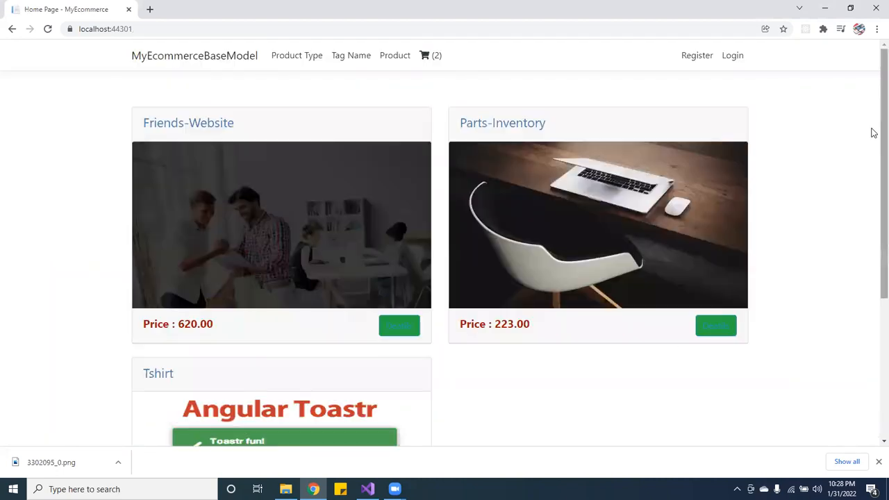
mouse_move(332, 62)
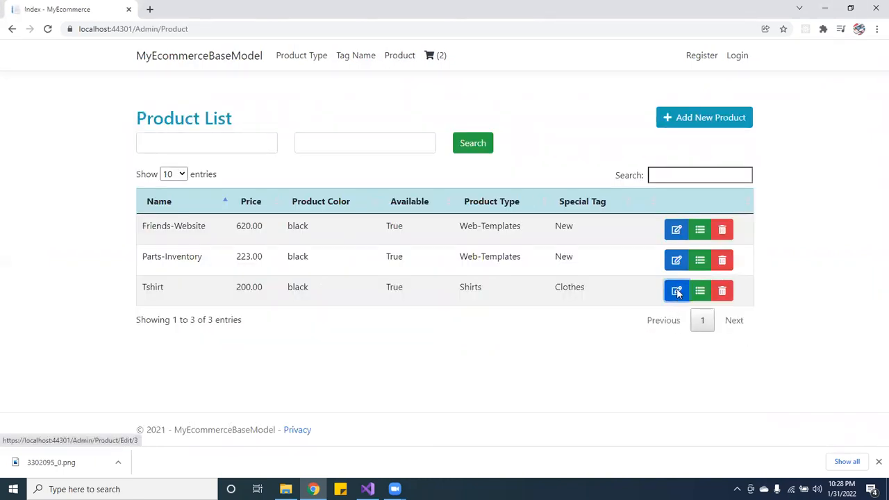
click(676, 290)
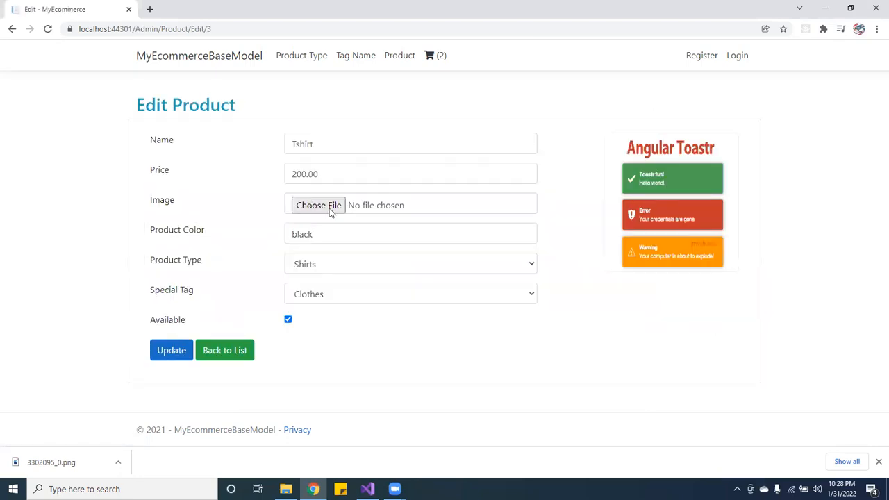
- Replace the Tshirt image with 3302095_0.png and update the product
click(318, 206)
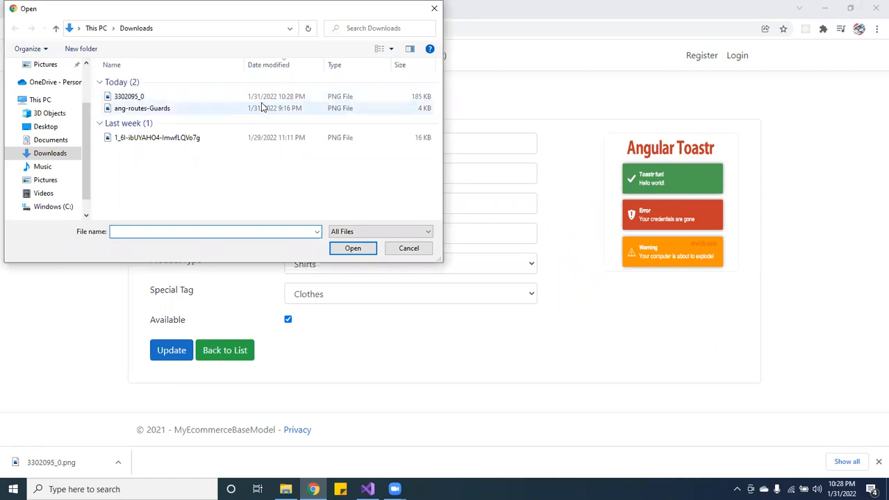
mouse_move(129, 96)
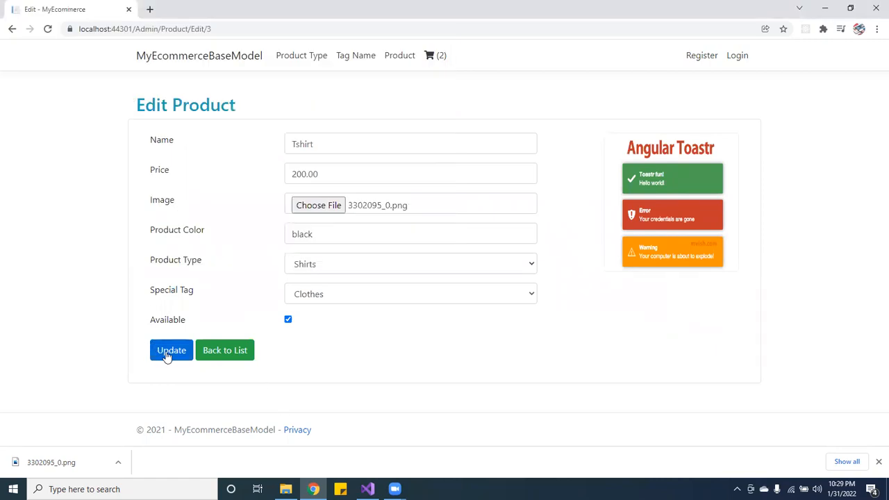
click(171, 350)
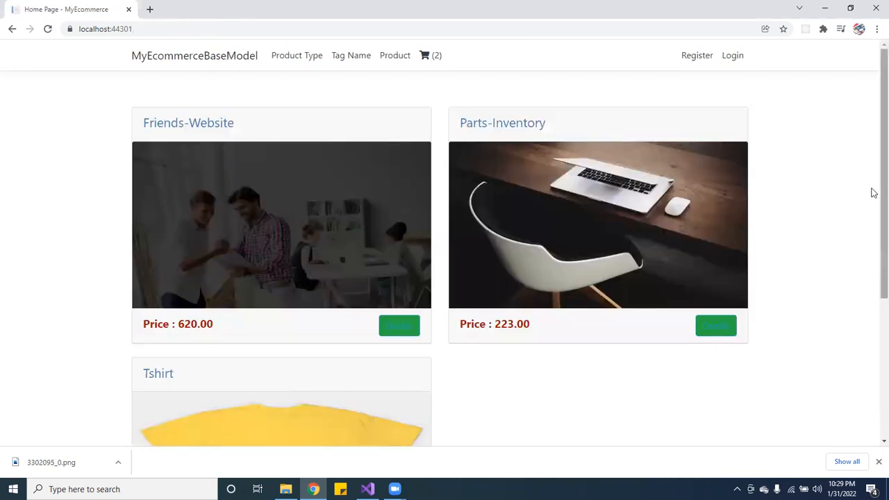
- Add the Tshirt to the cart and view the cart listing three items
scroll(down, 3)
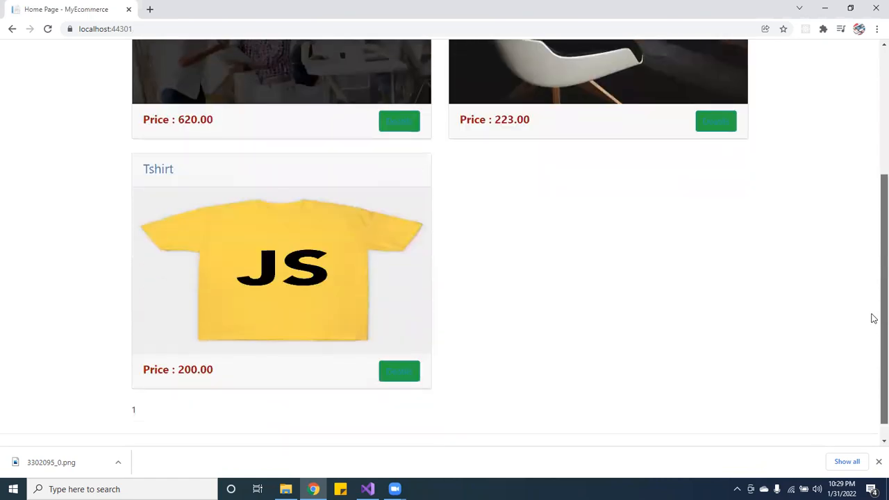
click(399, 371)
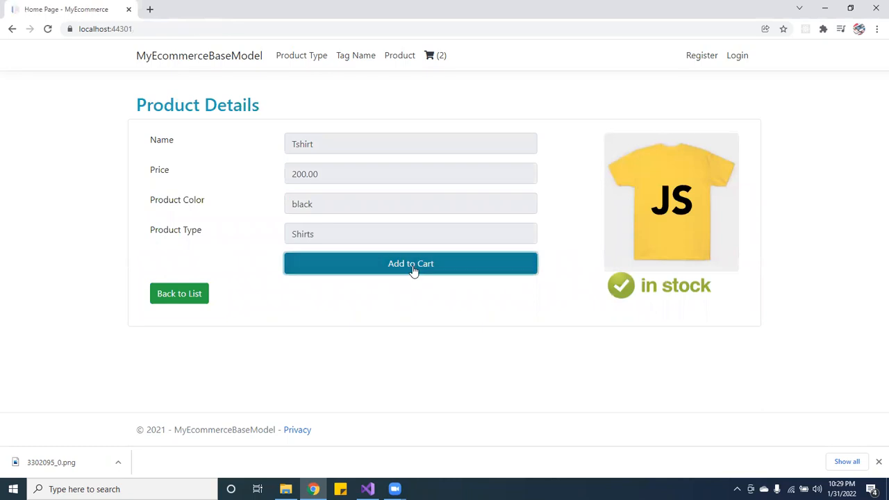
click(411, 264)
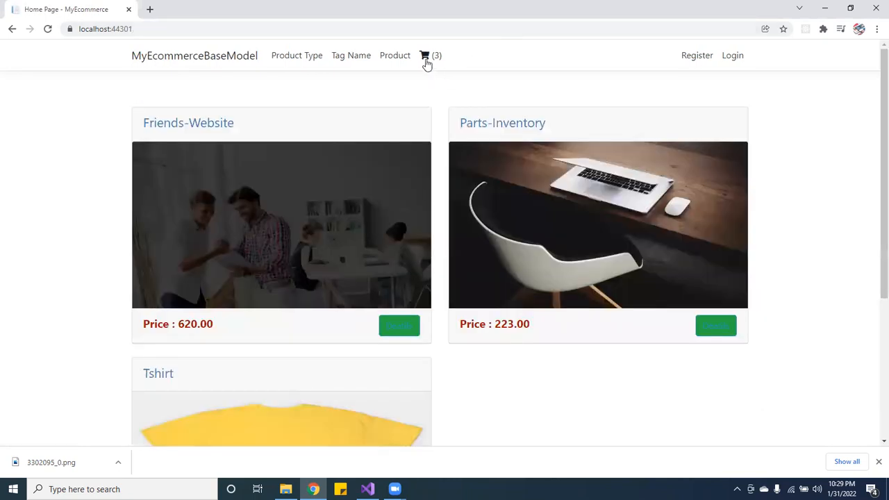
click(425, 55)
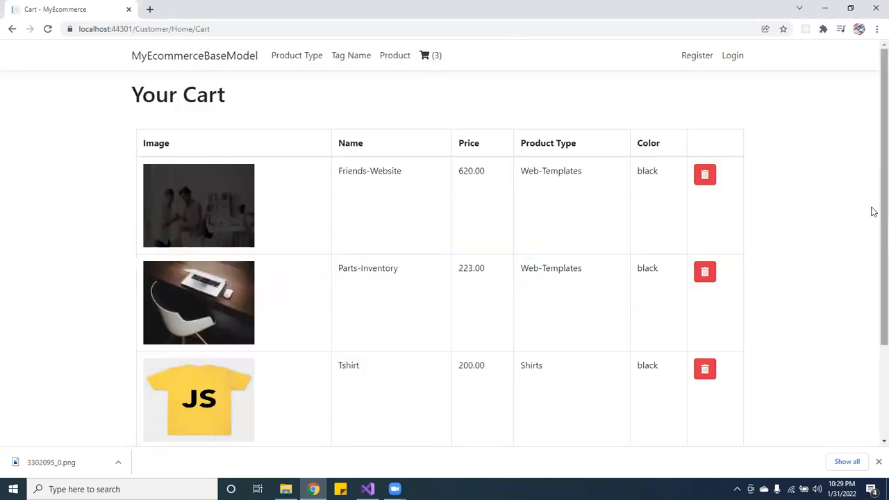
- Return to the home page and reopen the shopping cart
scroll(down, 3)
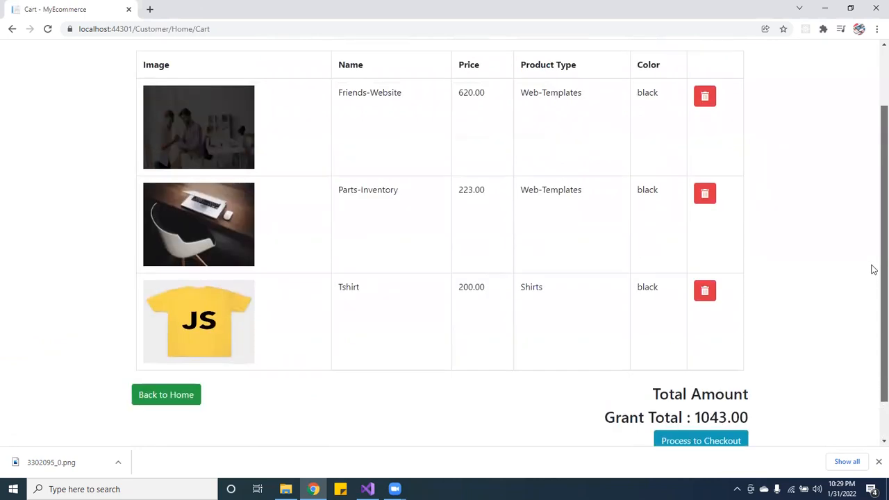
mouse_move(296, 189)
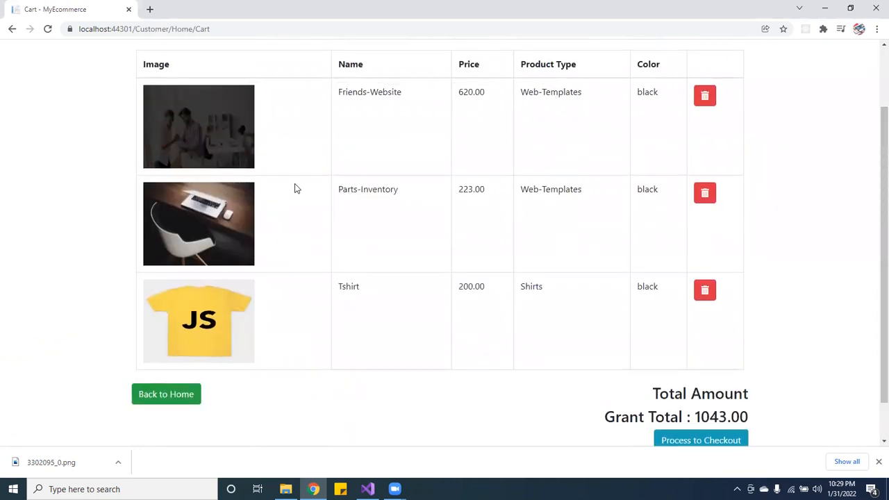
mouse_move(675, 308)
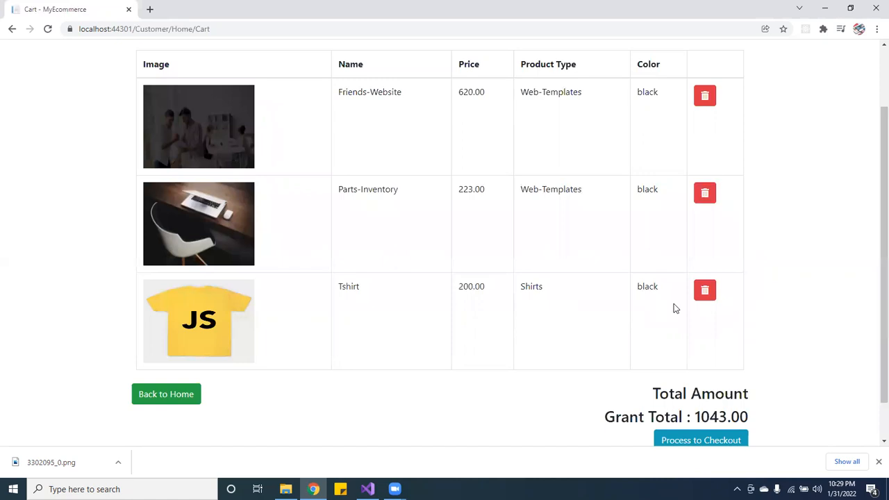
click(166, 394)
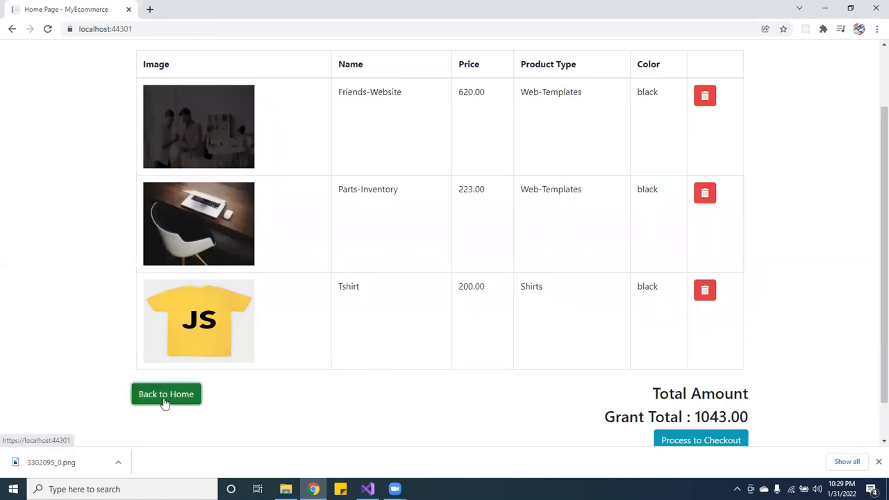
click(166, 395)
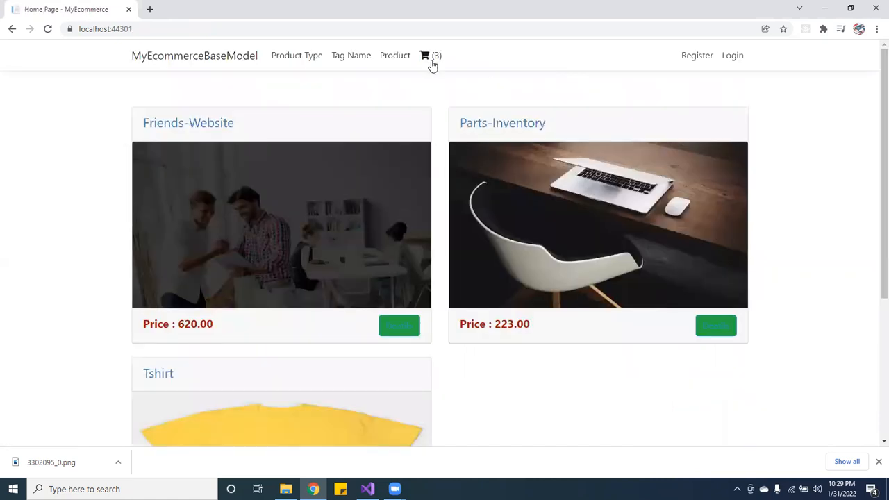
click(425, 55)
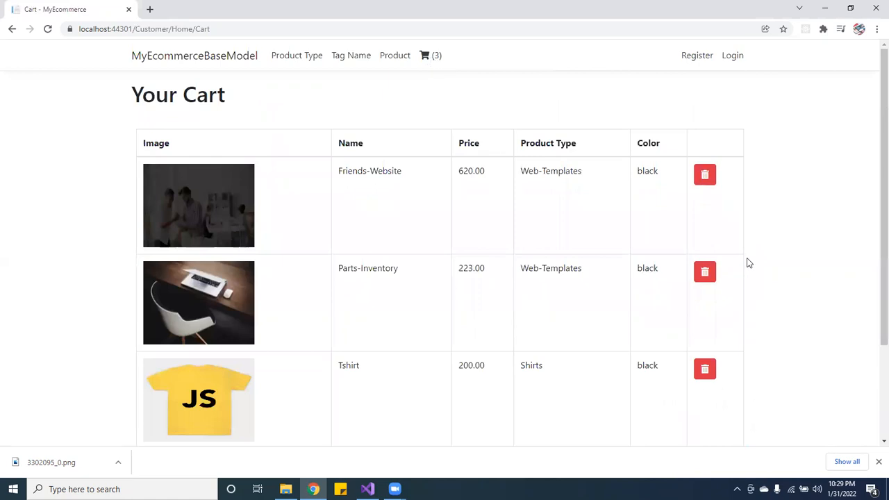
- Remove Friends-Website from the cart, confirm the 423.00 total, and go back home
click(704, 174)
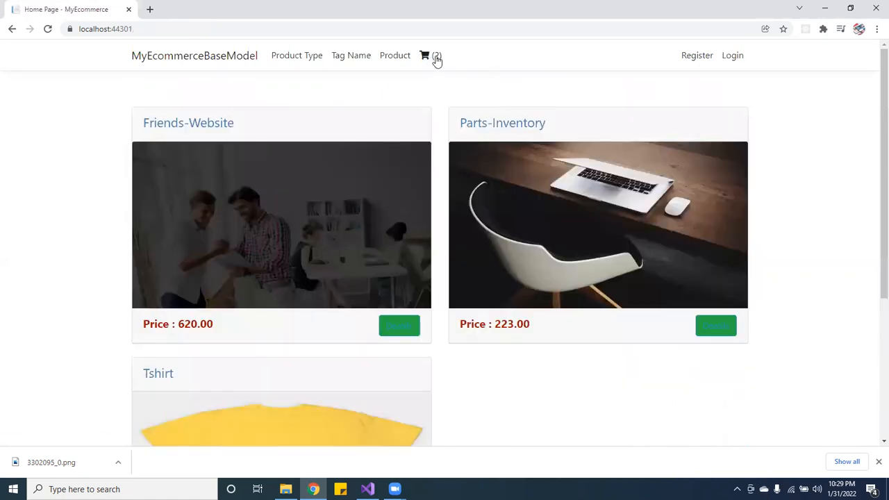
click(425, 56)
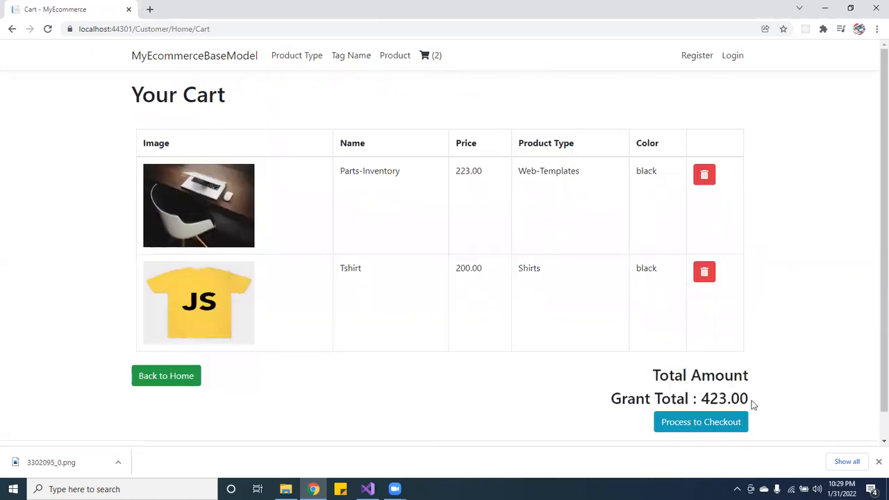
mouse_move(720, 78)
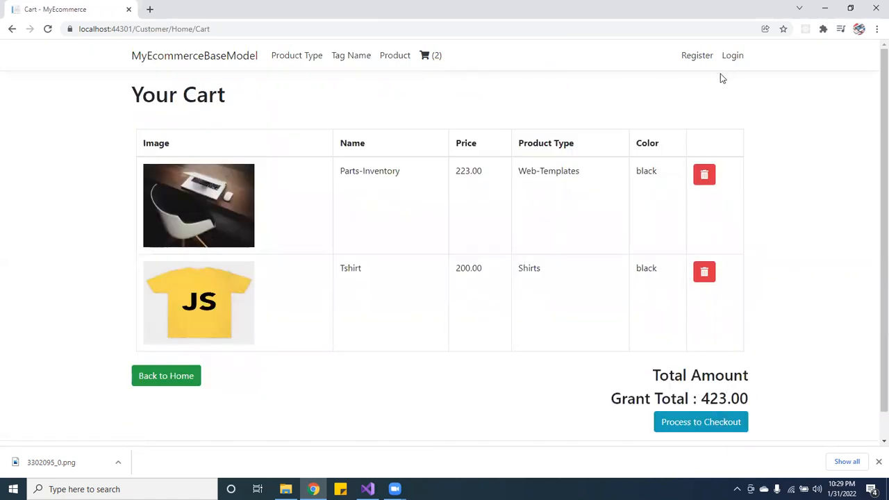
mouse_move(107, 403)
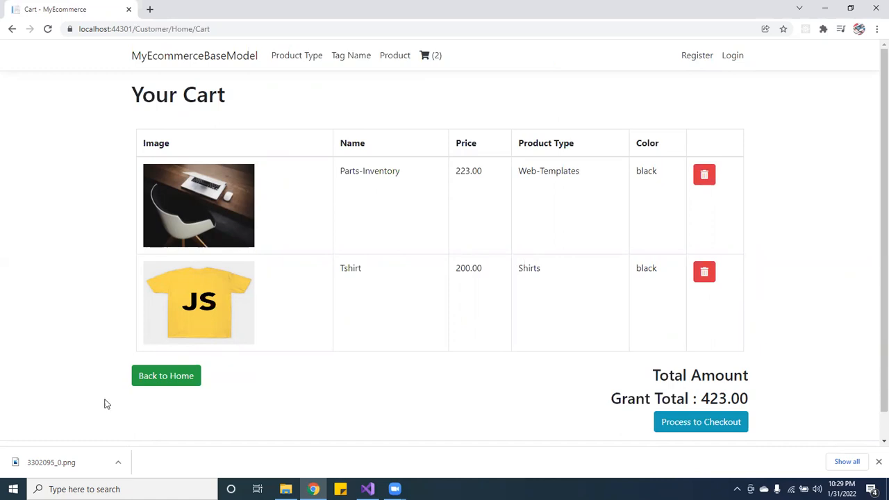
click(166, 375)
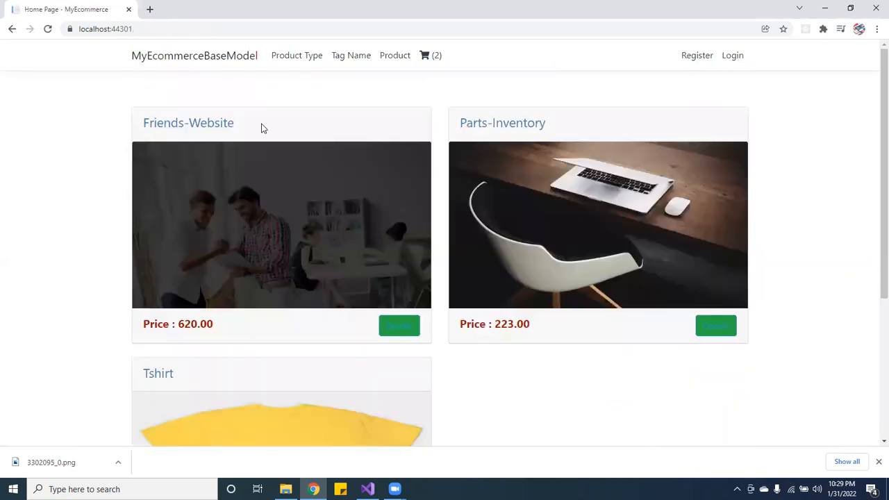
scroll(down, 3)
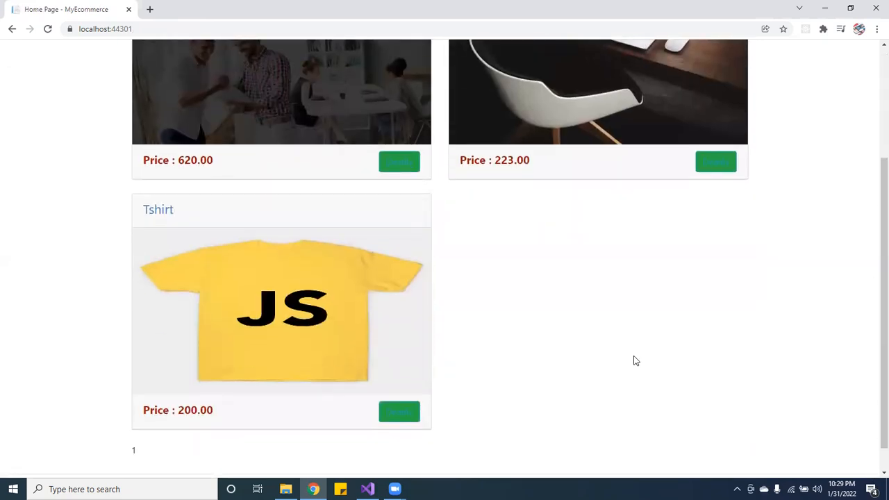
scroll(up, 3)
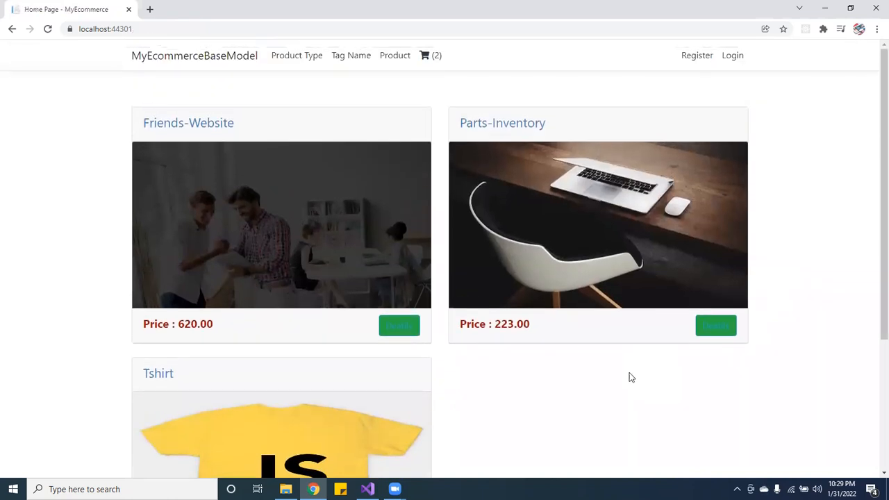
mouse_move(772, 405)
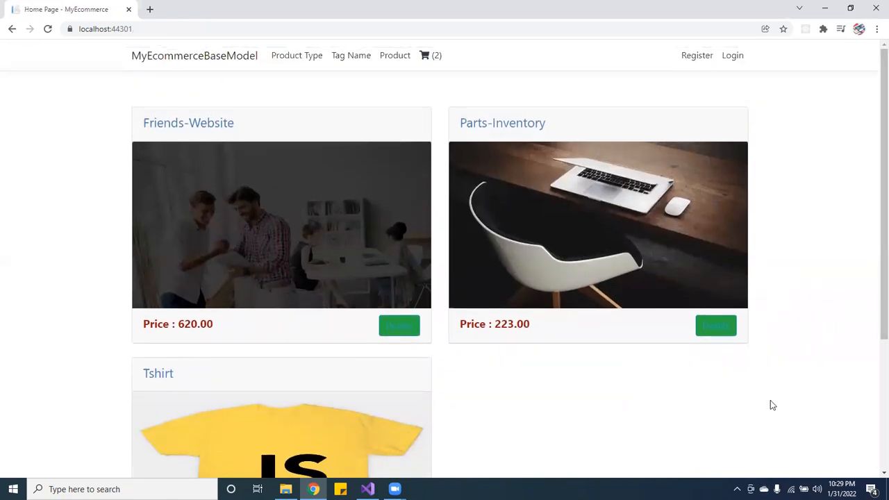
scroll(down, 3)
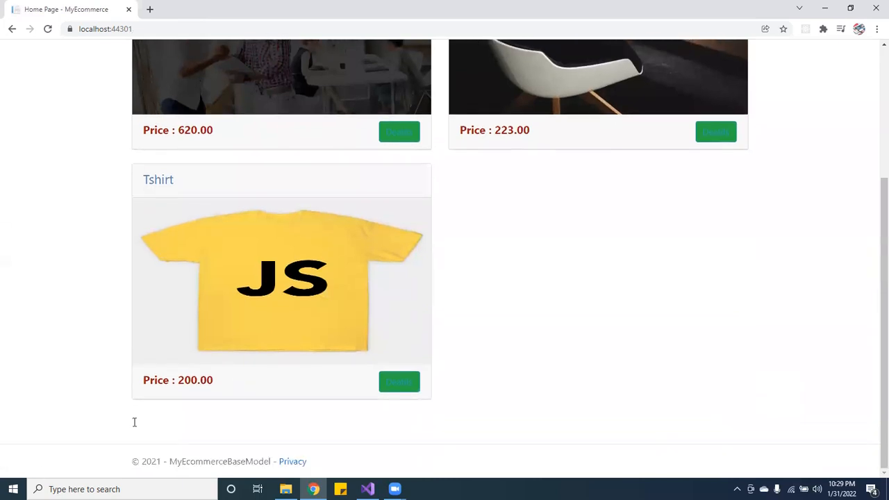
scroll(up, 3)
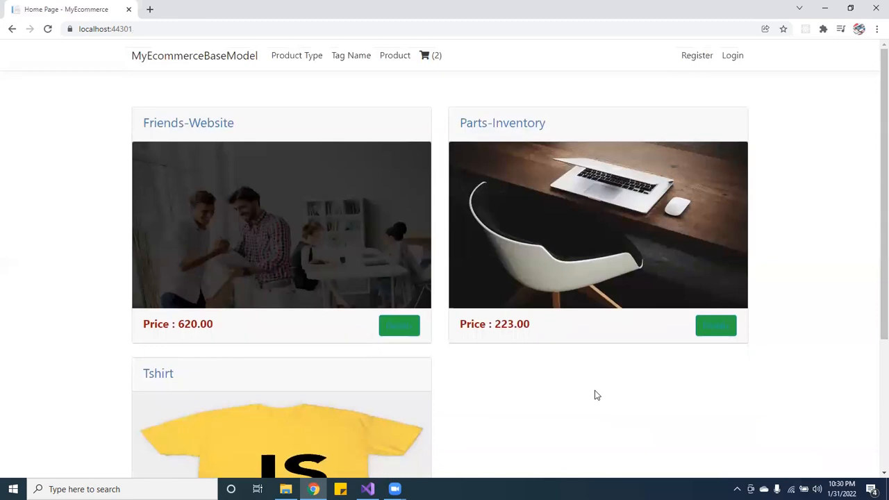
mouse_move(456, 93)
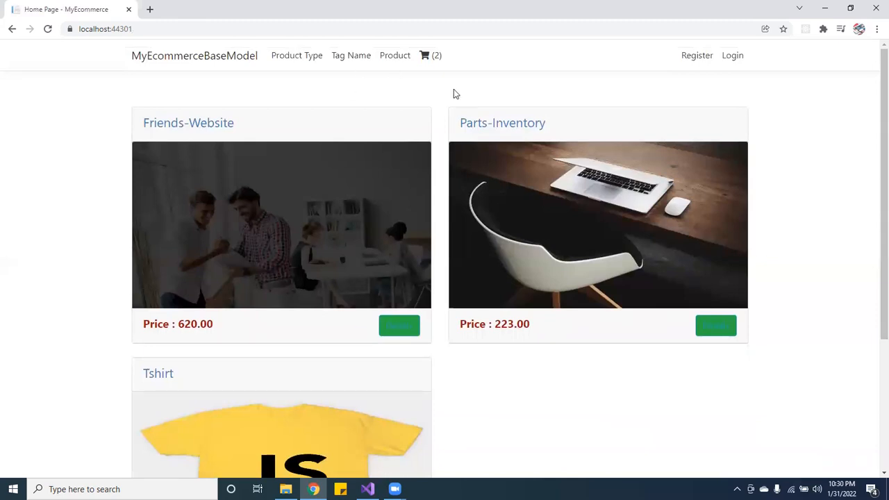
mouse_move(446, 89)
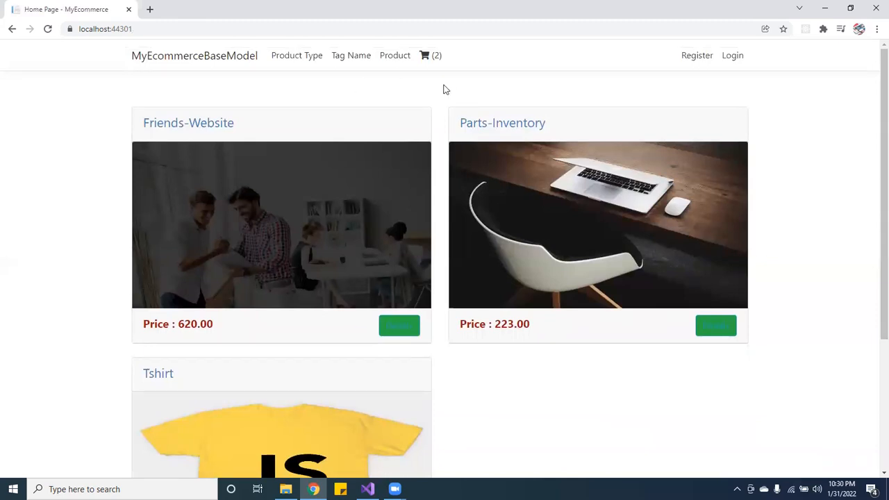